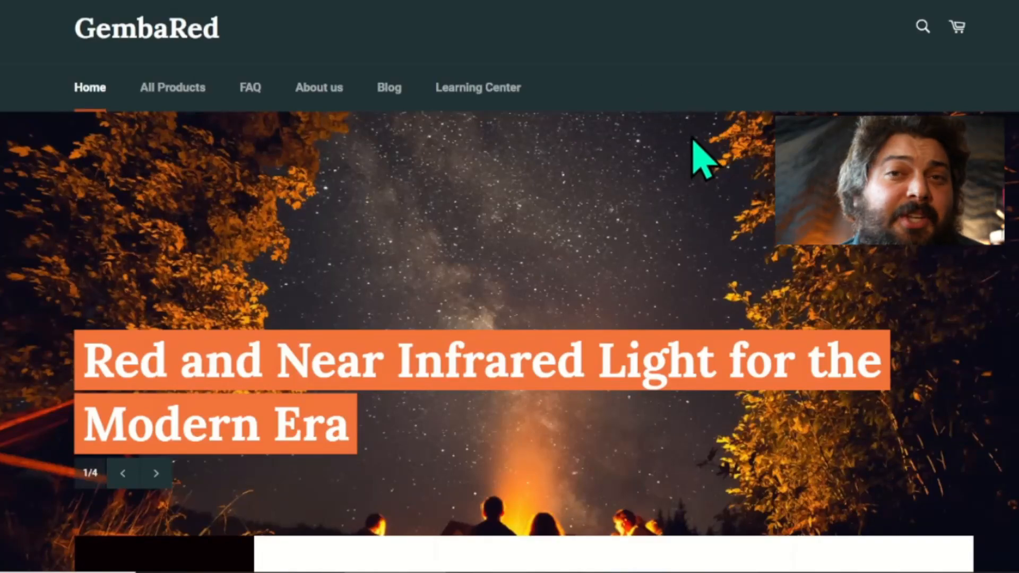
pyautogui.moveTo(646, 98)
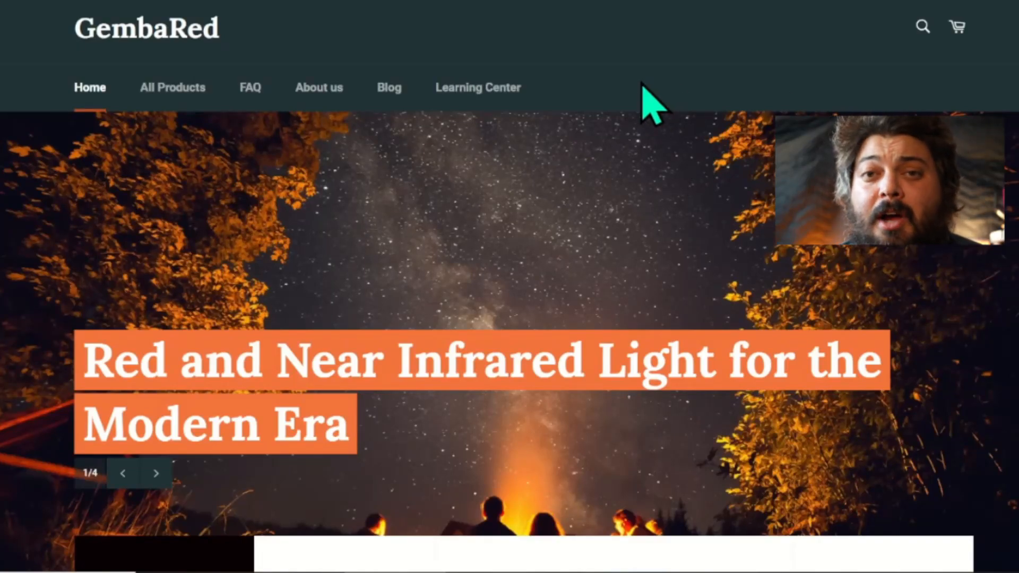
pyautogui.moveTo(698, 159)
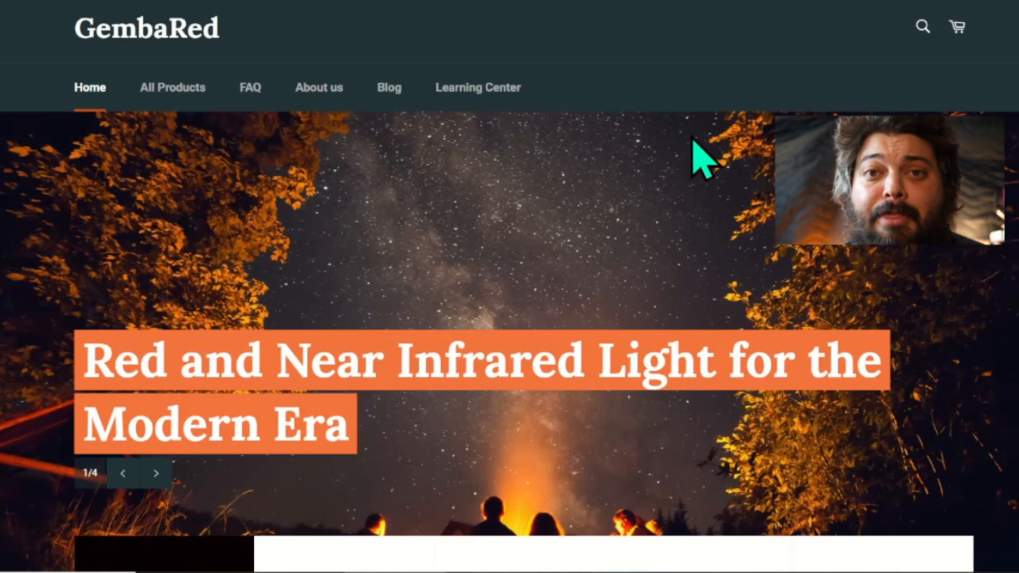
pyautogui.moveTo(381, 208)
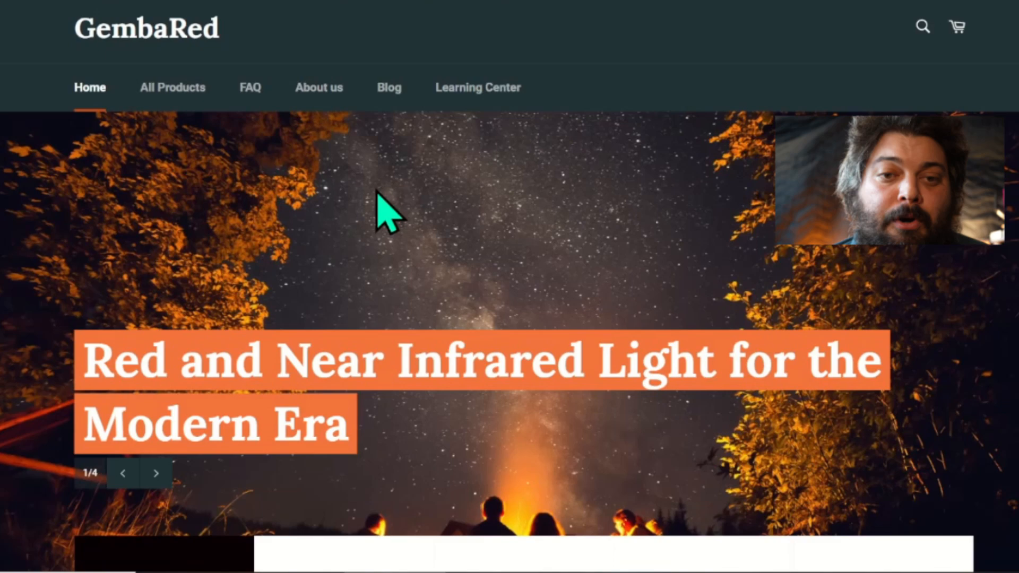
pyautogui.moveTo(441, 150)
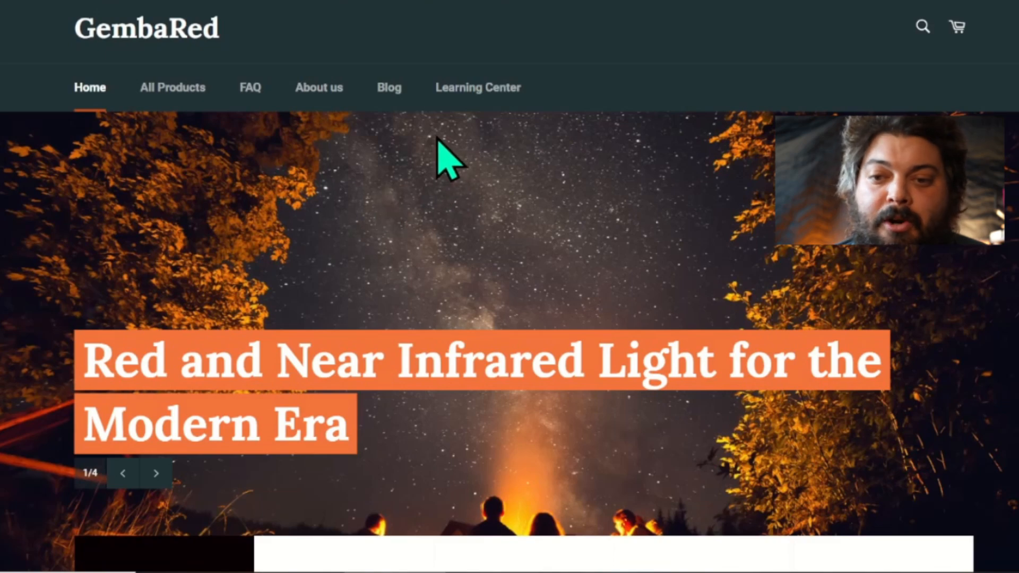
# From the Learning Center, reach the Universal Dosage Calculator article's calculator showing 14.3 minutes.
pyautogui.click(478, 87)
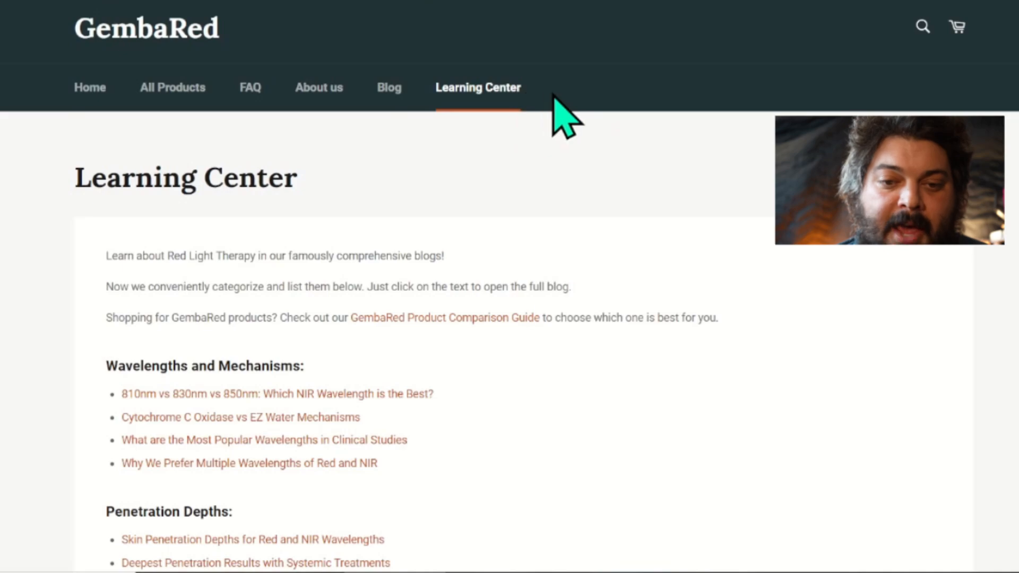
pyautogui.scroll(-3)
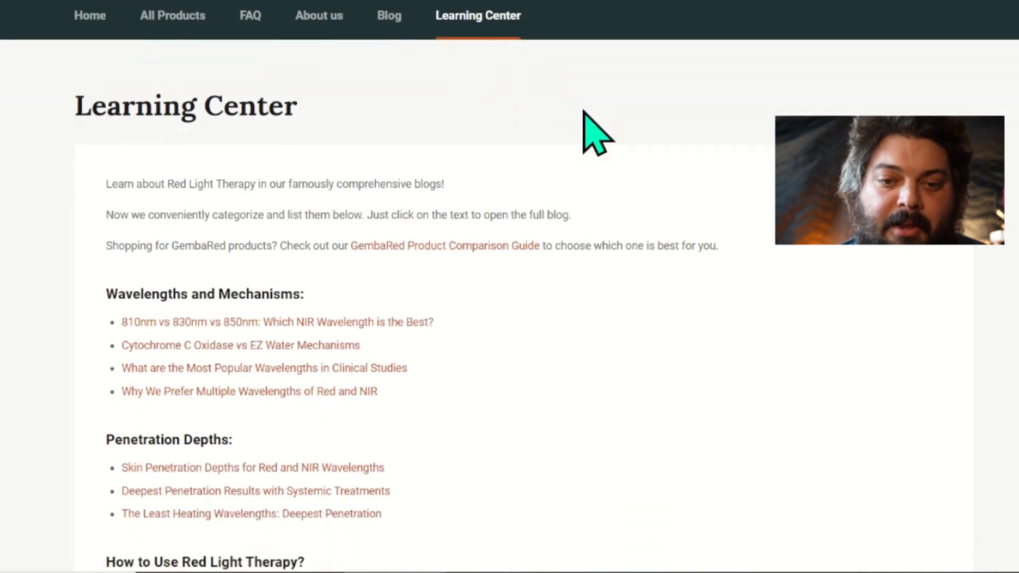
pyautogui.scroll(-3)
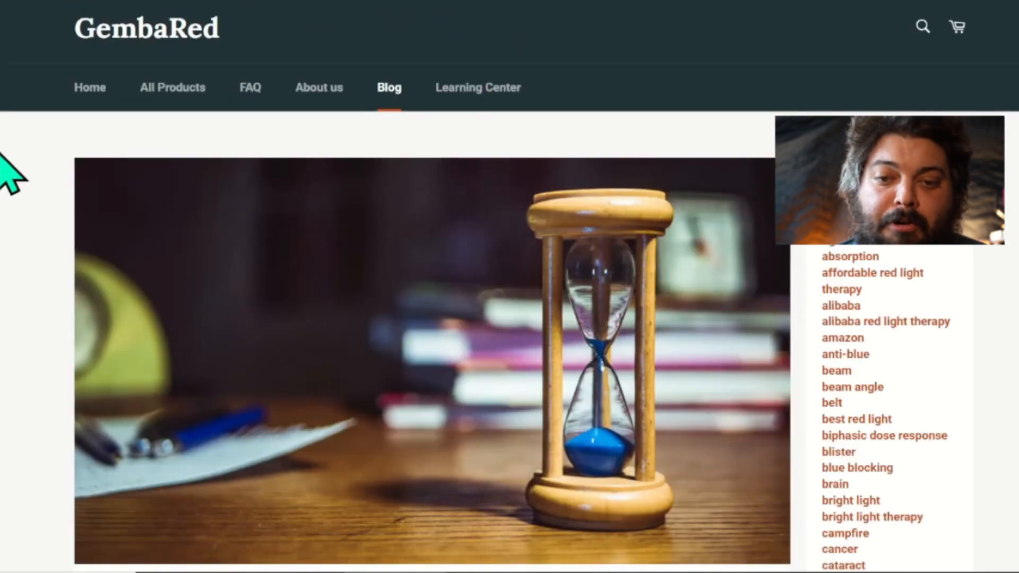
pyautogui.scroll(-3)
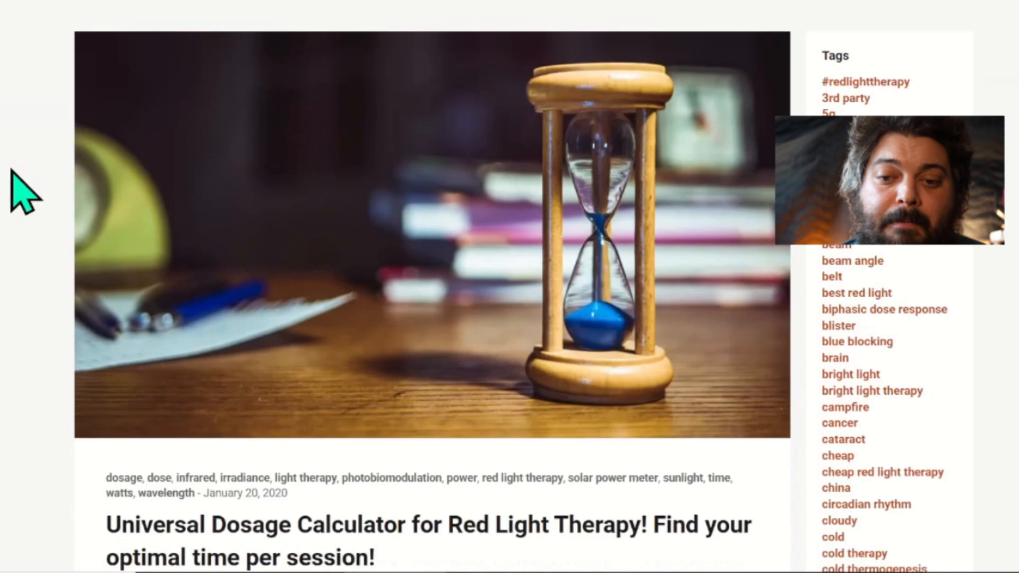
pyautogui.scroll(-3)
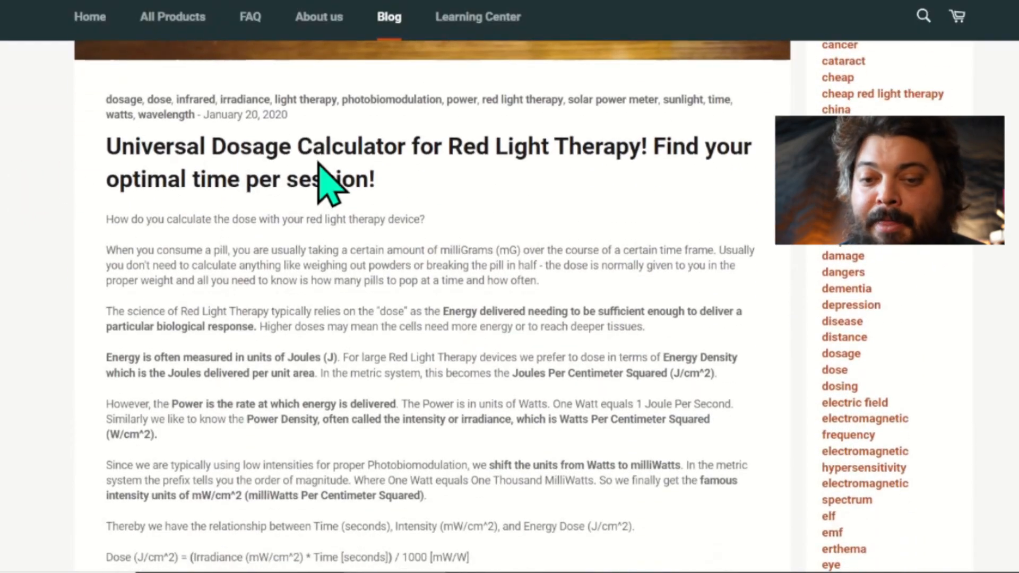
pyautogui.moveTo(503, 321)
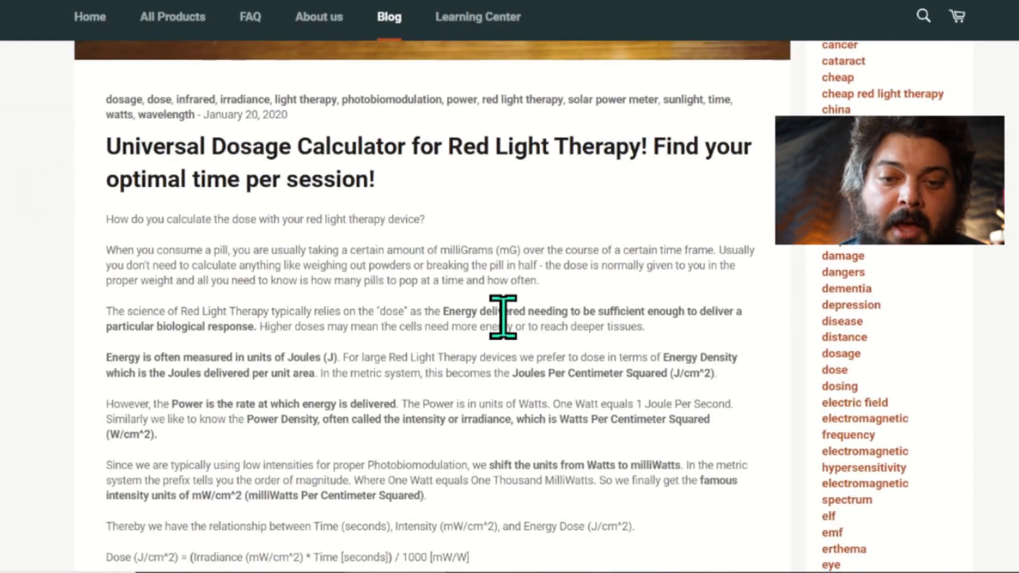
pyautogui.scroll(-3)
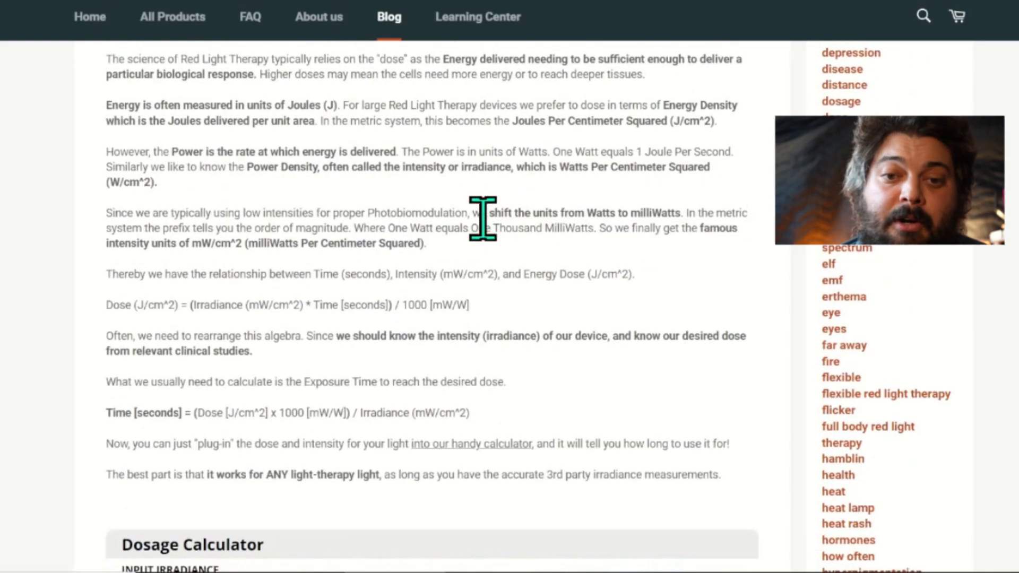
pyautogui.scroll(-3)
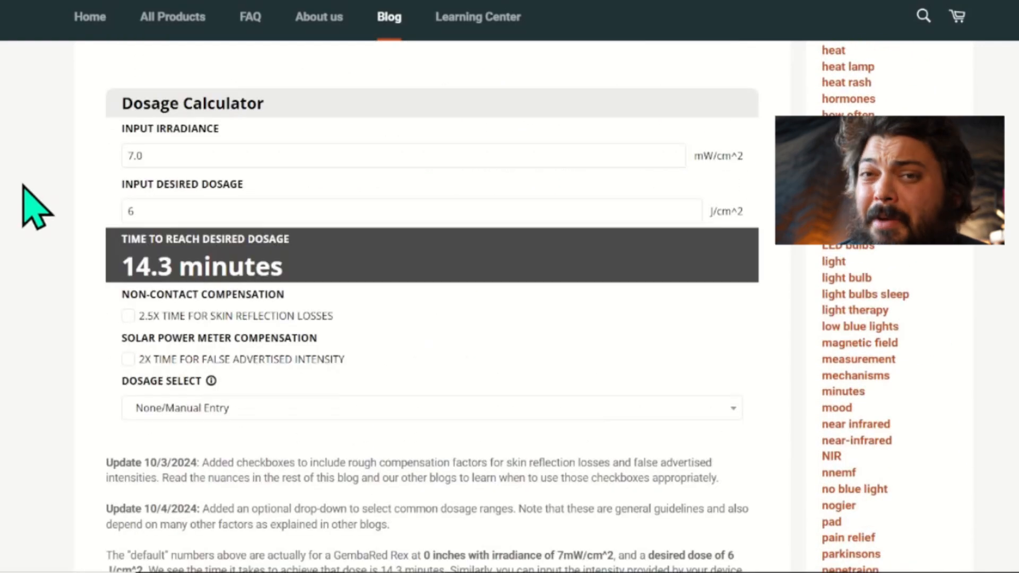
pyautogui.moveTo(39, 212)
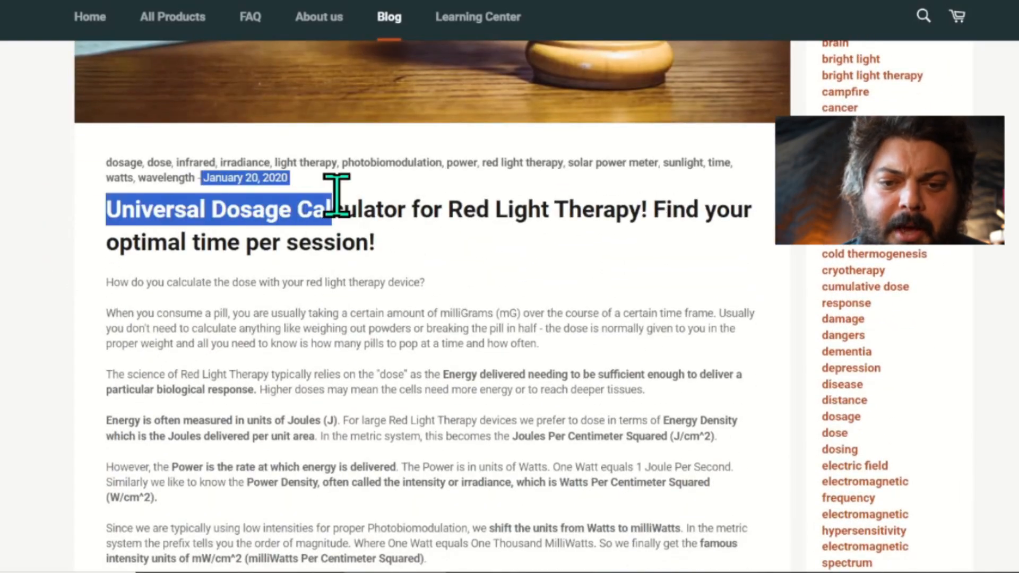
pyautogui.scroll(-3)
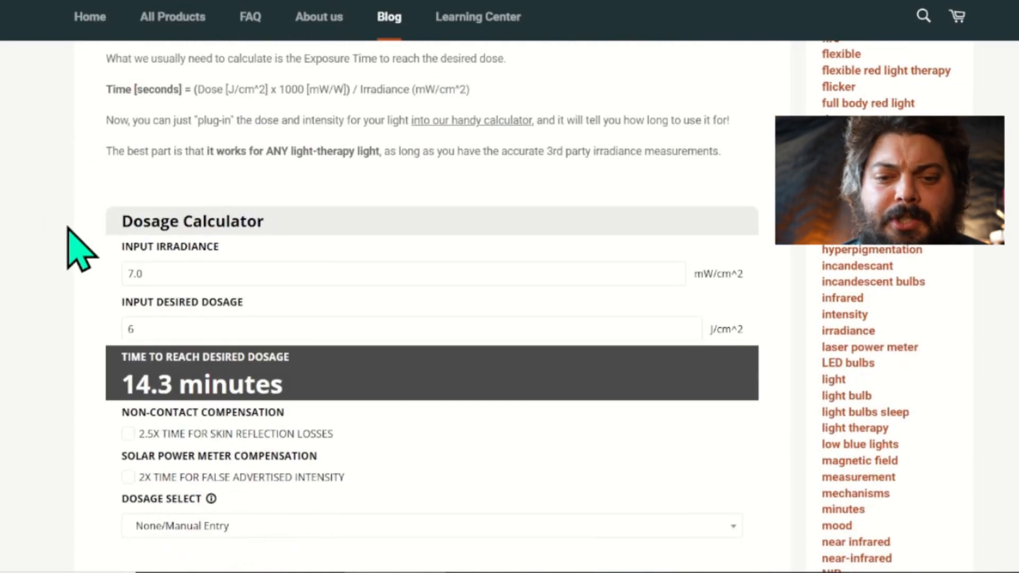
pyautogui.scroll(-3)
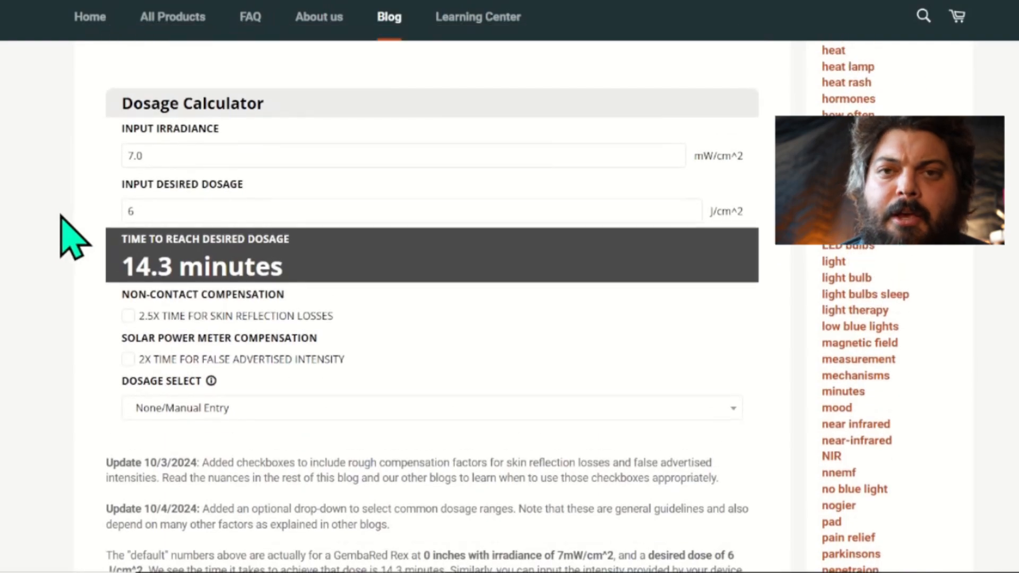
pyautogui.moveTo(74, 316)
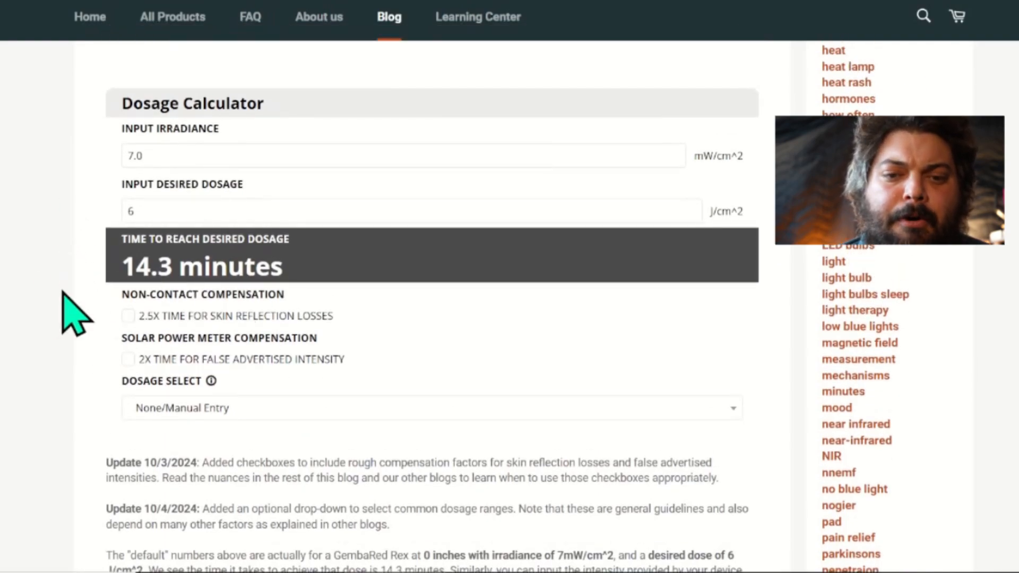
pyautogui.moveTo(16, 316)
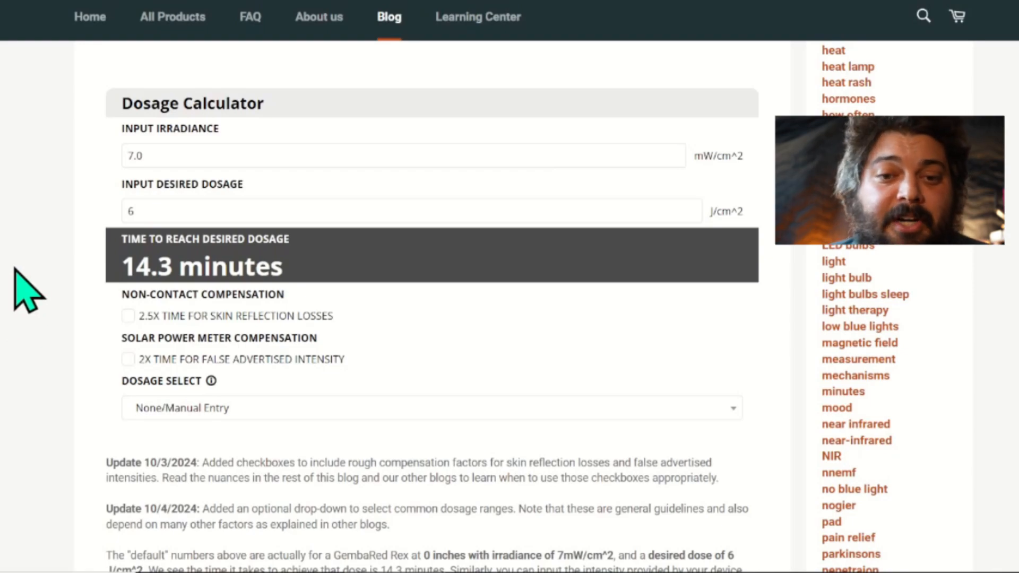
pyautogui.moveTo(25, 278)
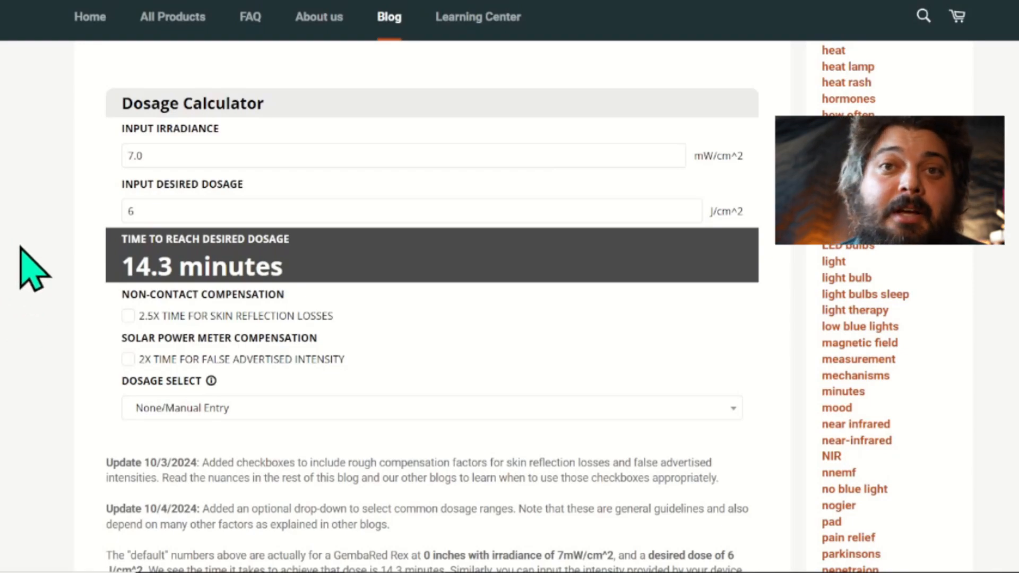
pyautogui.moveTo(80, 154)
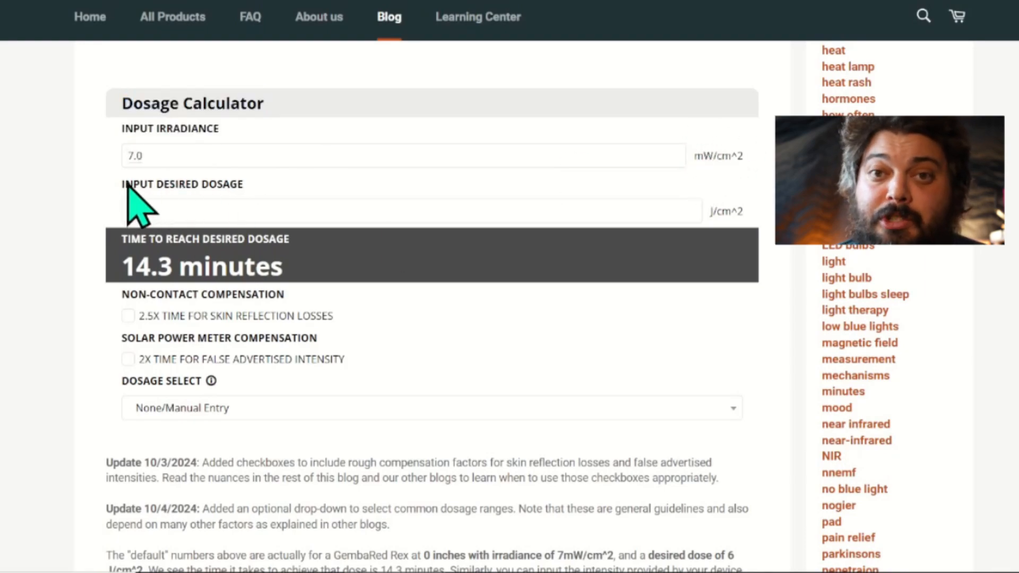
pyautogui.write('6')
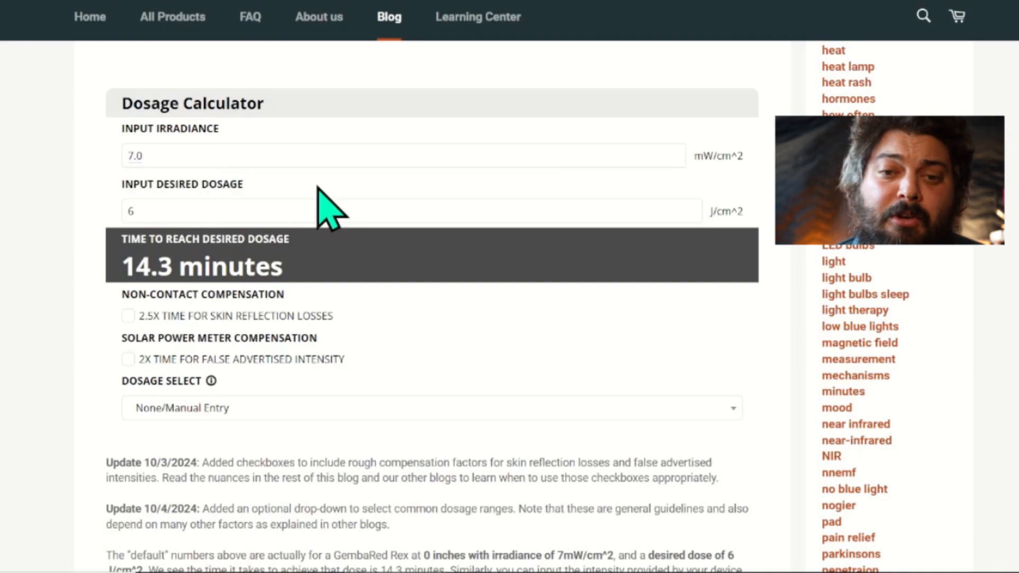
pyautogui.moveTo(759, 235)
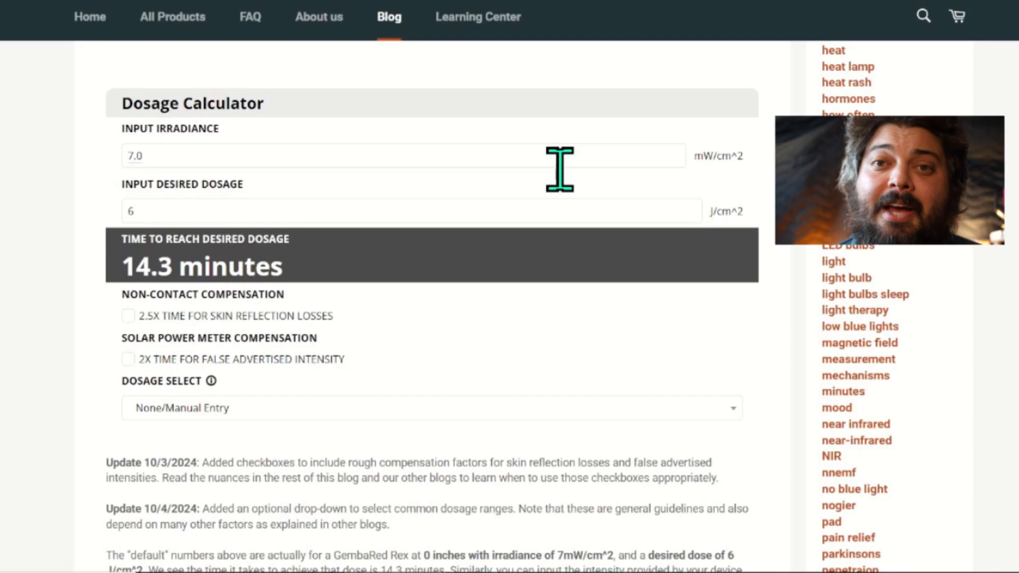
pyautogui.moveTo(448, 214)
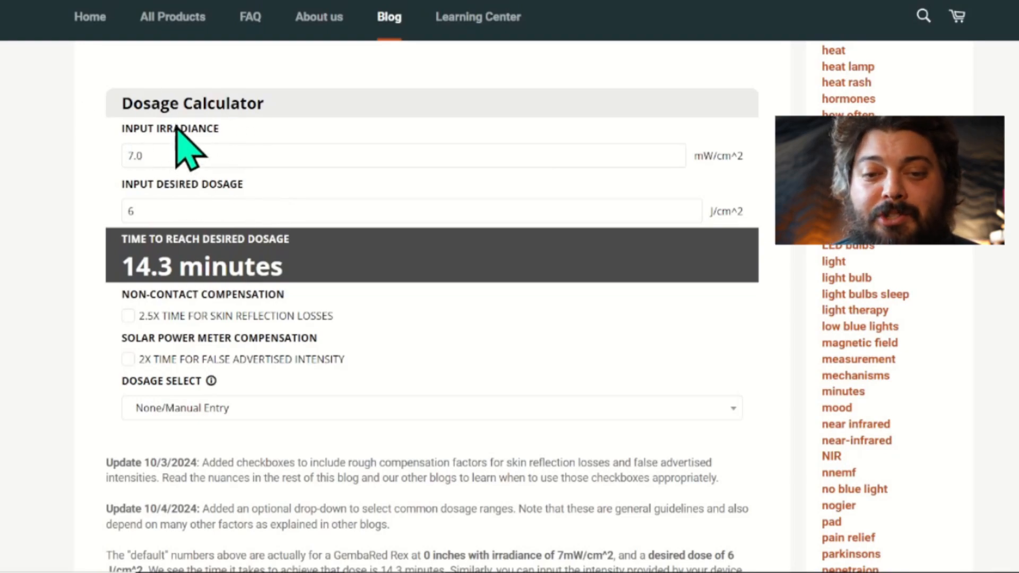
pyautogui.moveTo(82, 217)
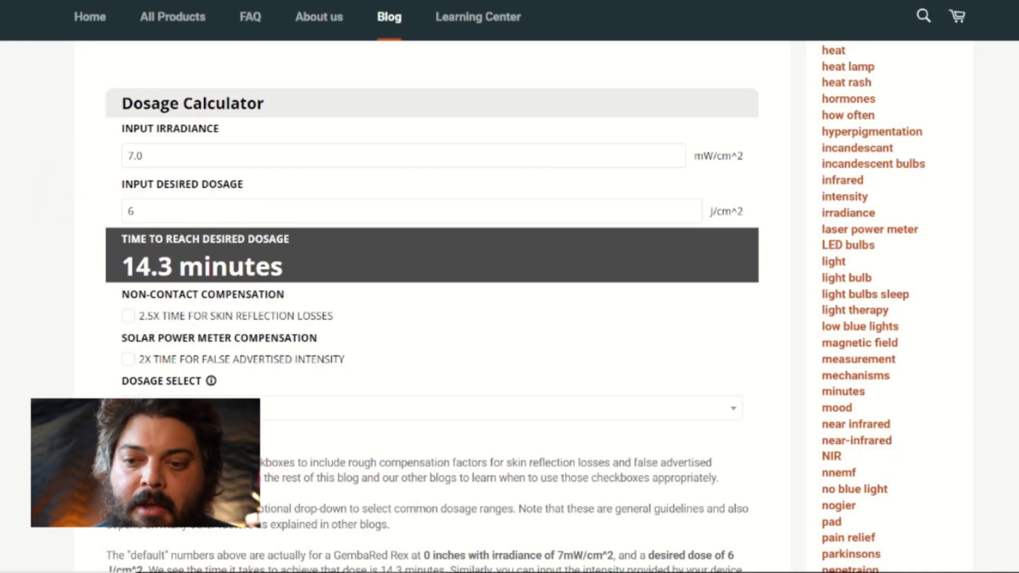
# Open the Vector Mini LED panel page and scroll to its irradiance-by-distance table.
pyautogui.click(172, 24)
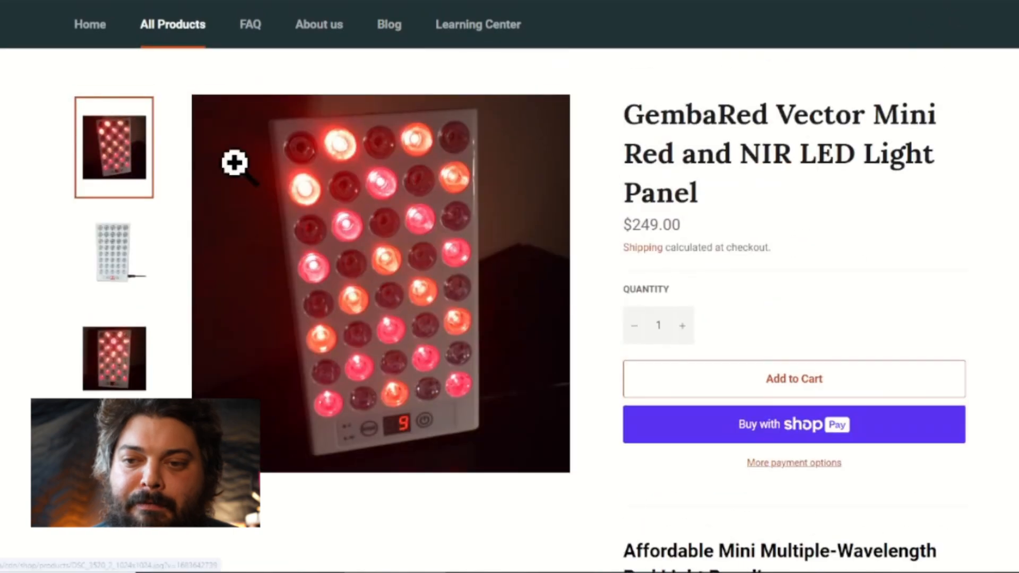
pyautogui.scroll(-3)
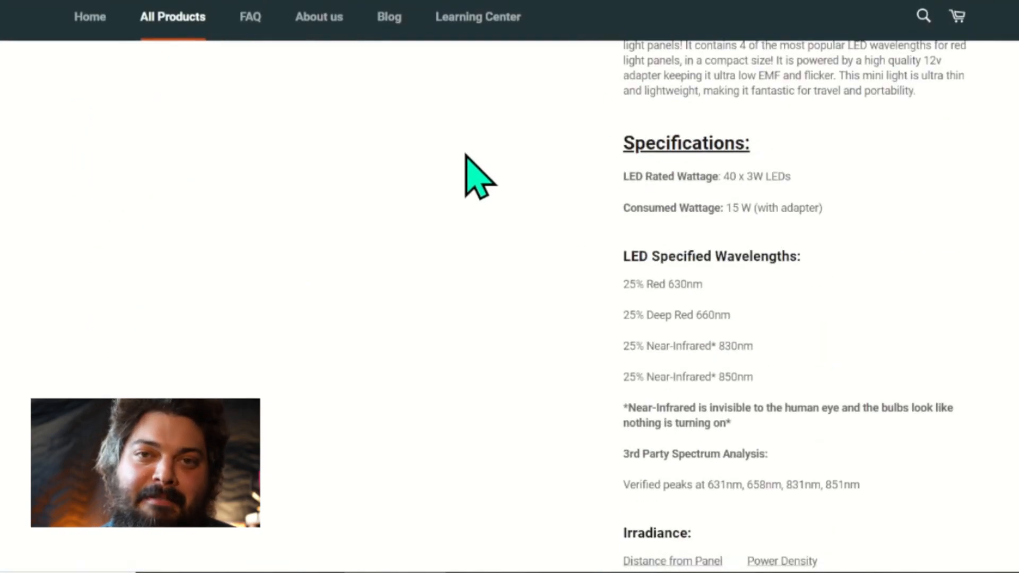
pyautogui.scroll(-3)
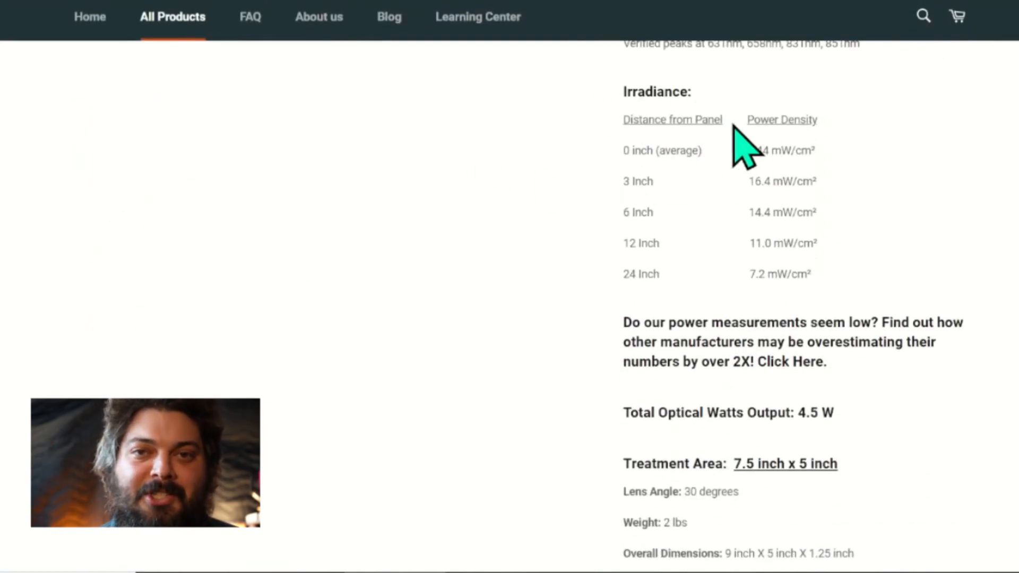
pyautogui.moveTo(796, 186)
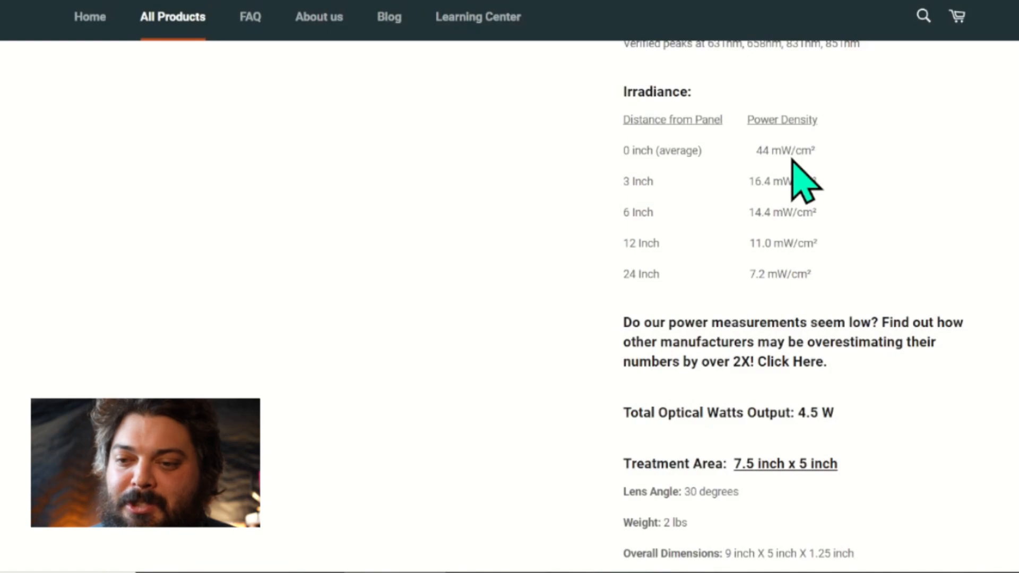
pyautogui.moveTo(767, 159)
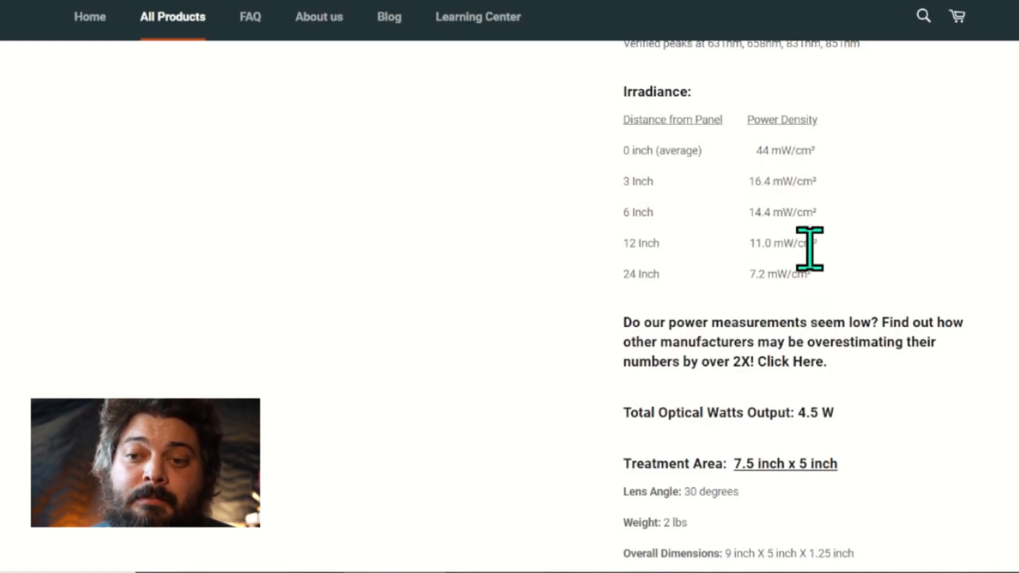
pyautogui.moveTo(723, 153)
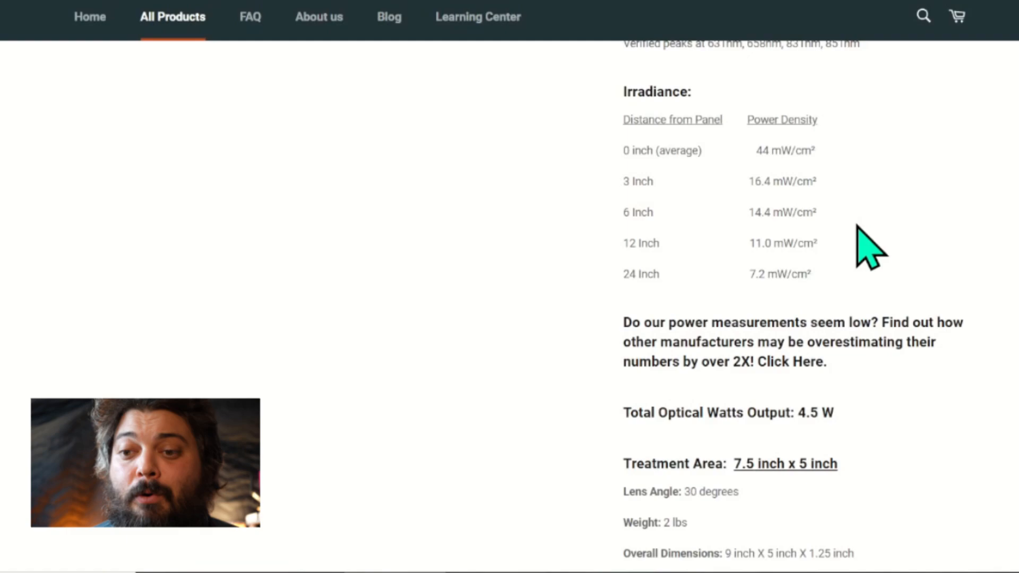
pyautogui.moveTo(829, 129)
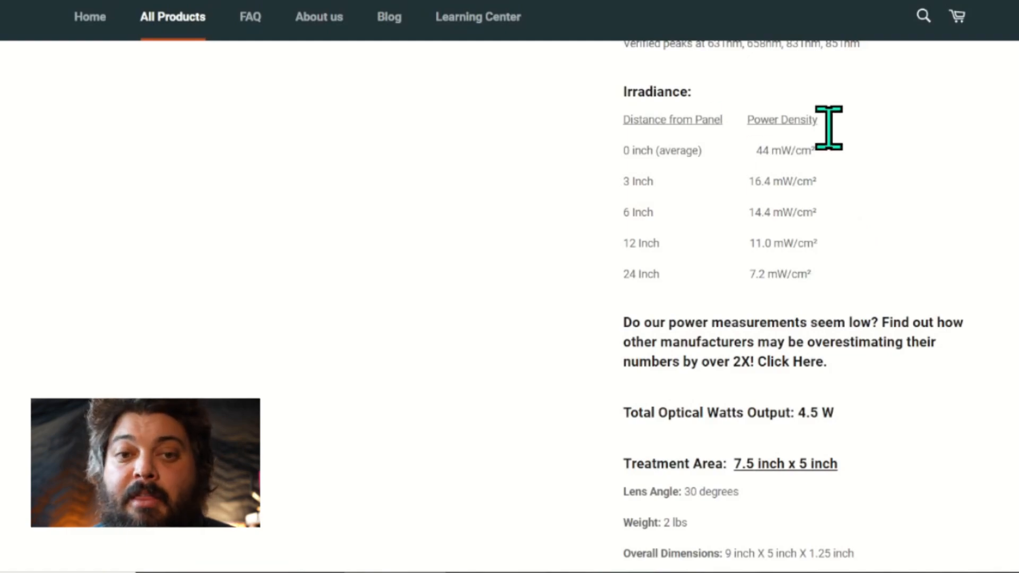
pyautogui.moveTo(764, 224)
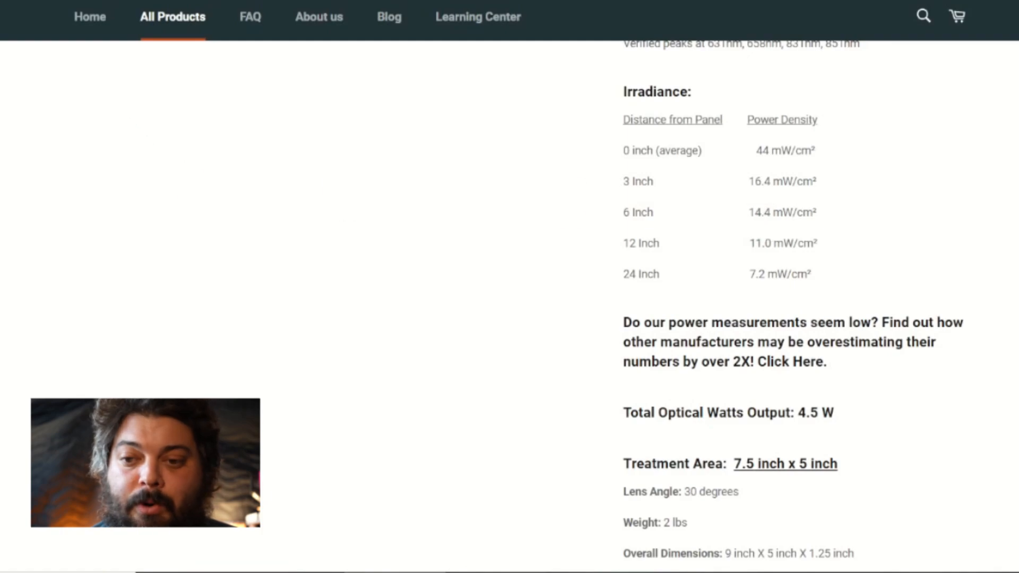
# Back in the calculator, enter 44 mW/cm² irradiance, giving 2.3 minutes.
pyautogui.click(388, 18)
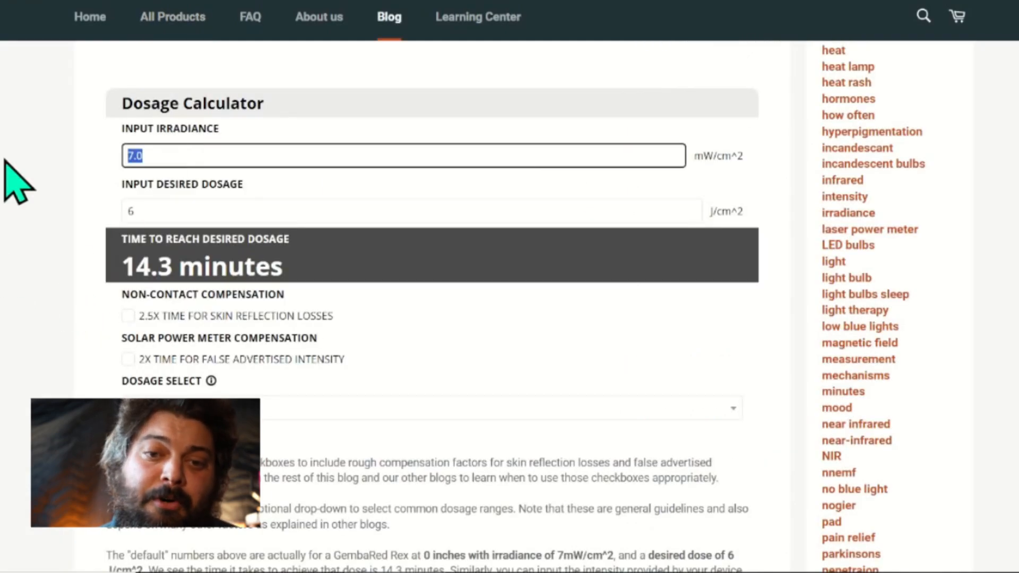
pyautogui.write('44')
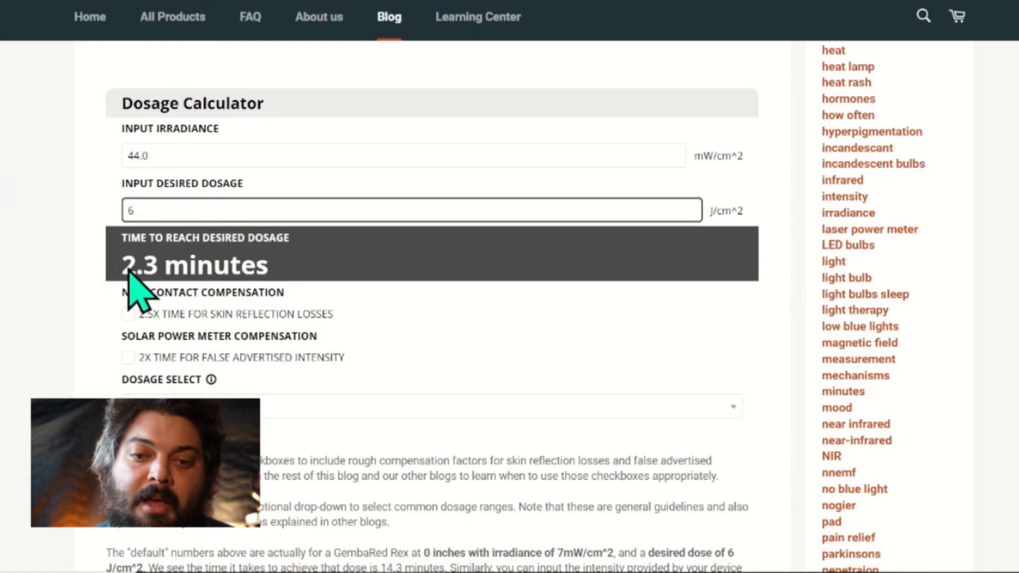
pyautogui.moveTo(202, 223)
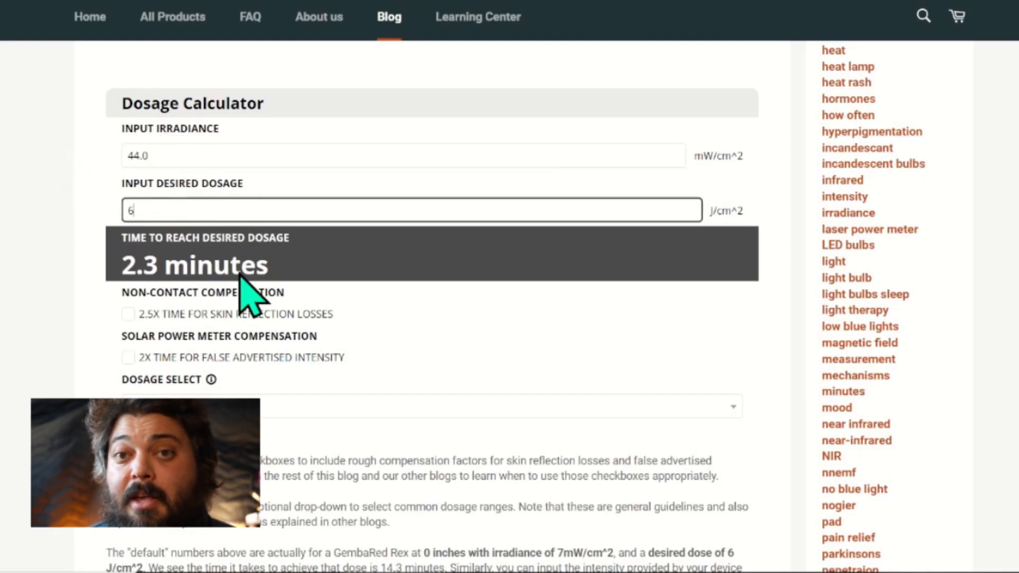
pyautogui.moveTo(375, 259)
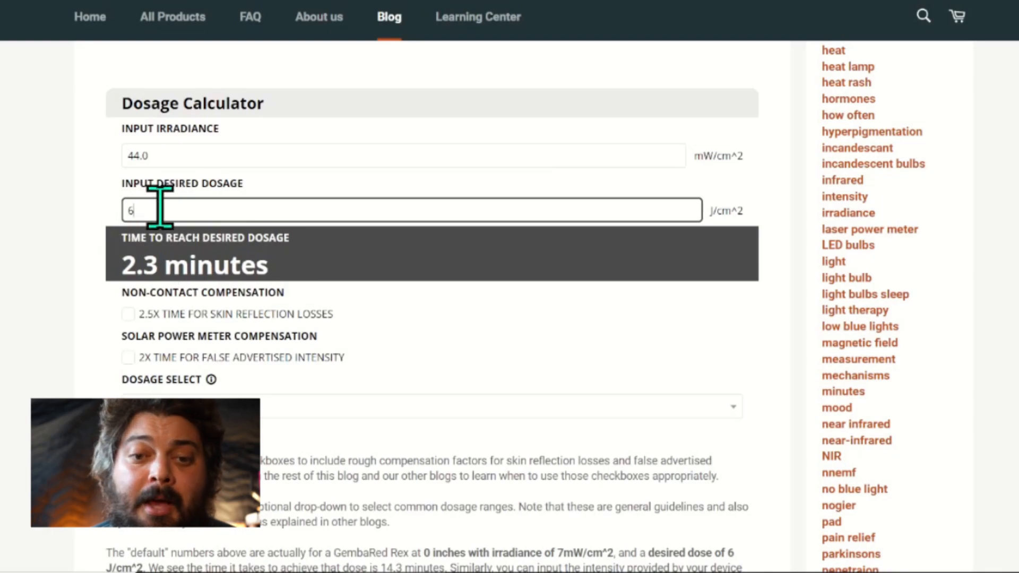
pyautogui.moveTo(139, 254)
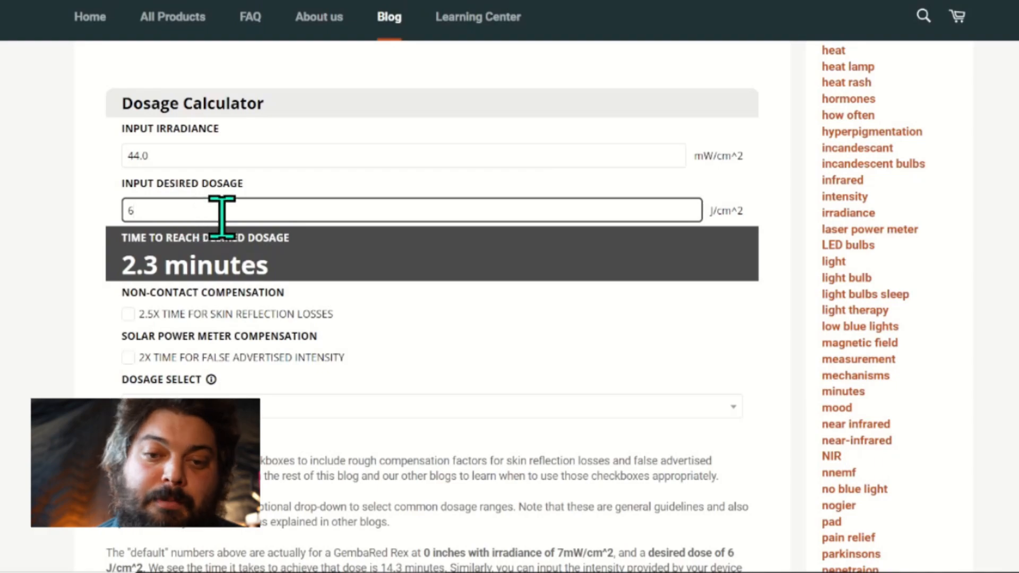
# Replace the desired dosage with 15 J/cm², raising the time to 5.7 minutes.
pyautogui.doubleClick(131, 210)
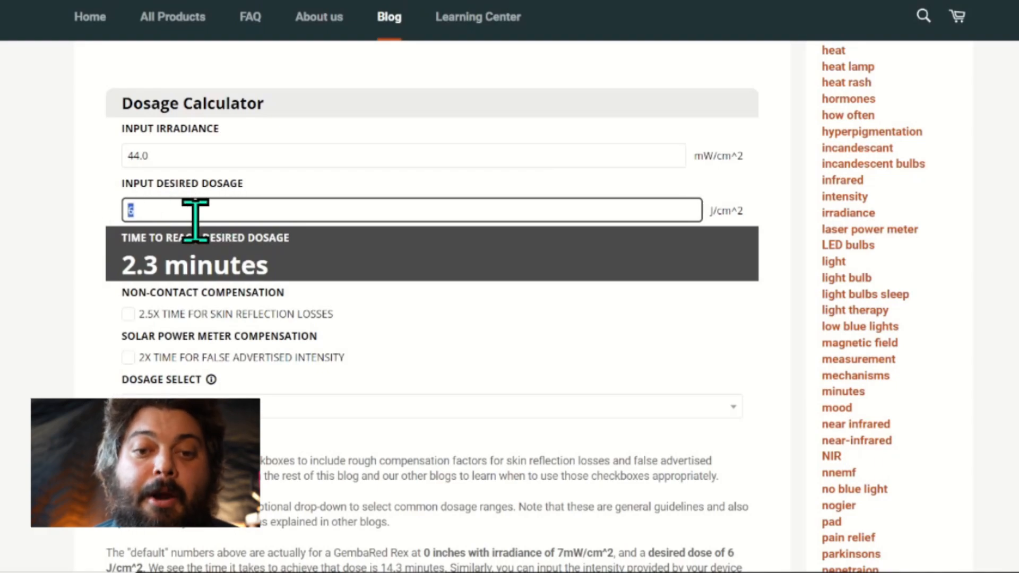
pyautogui.write('15')
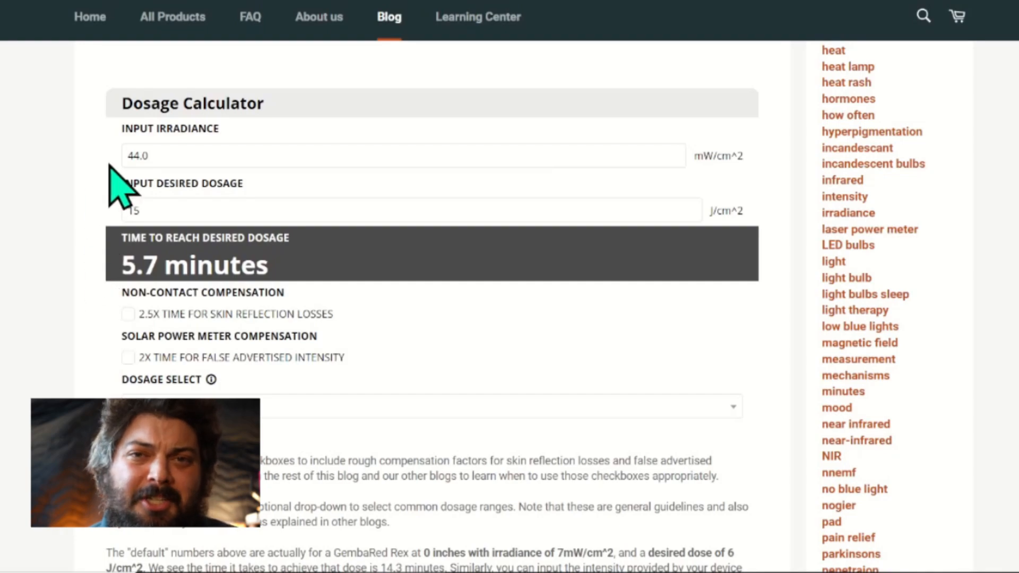
pyautogui.click(234, 209)
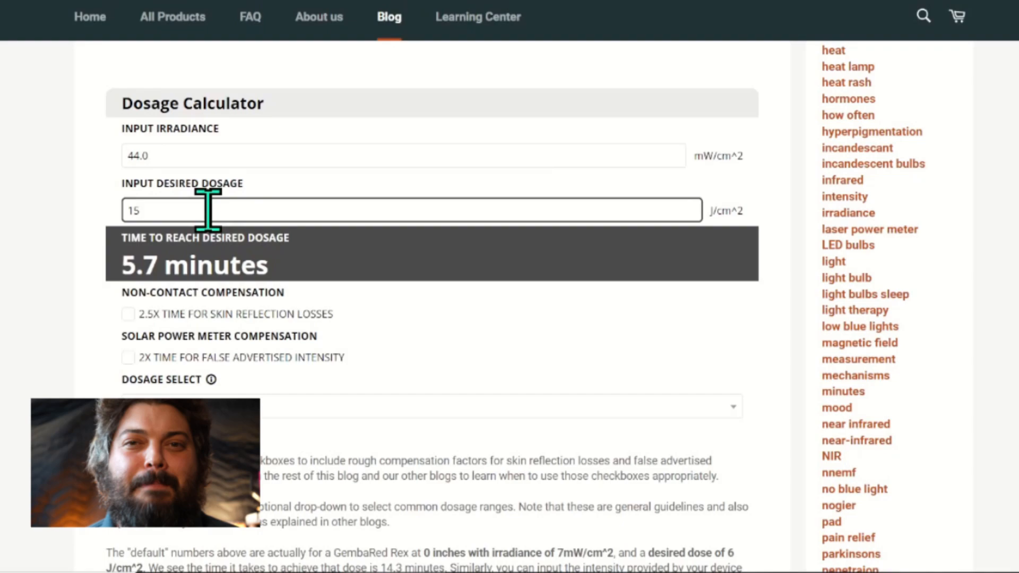
pyautogui.moveTo(224, 206)
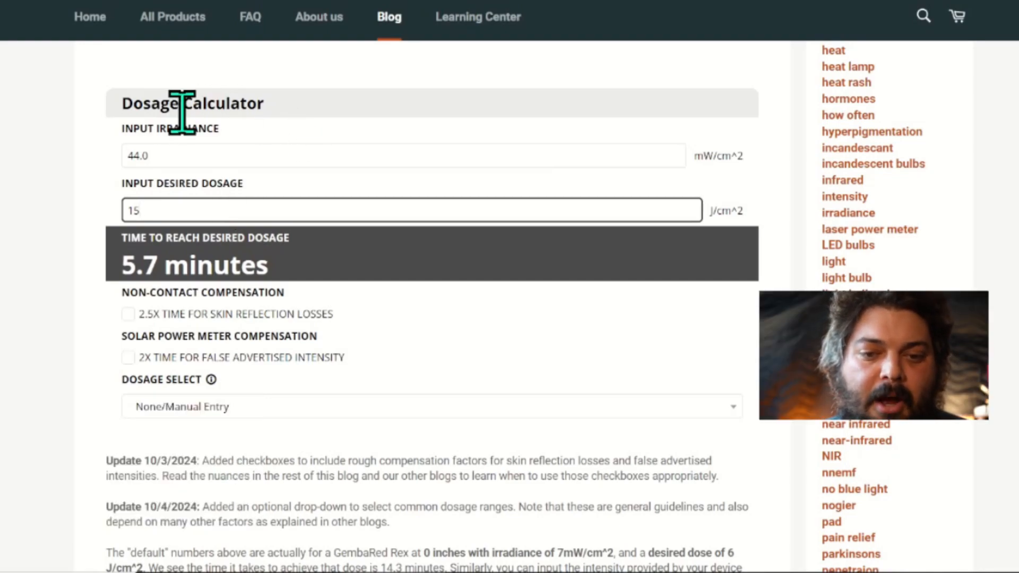
pyautogui.moveTo(266, 355)
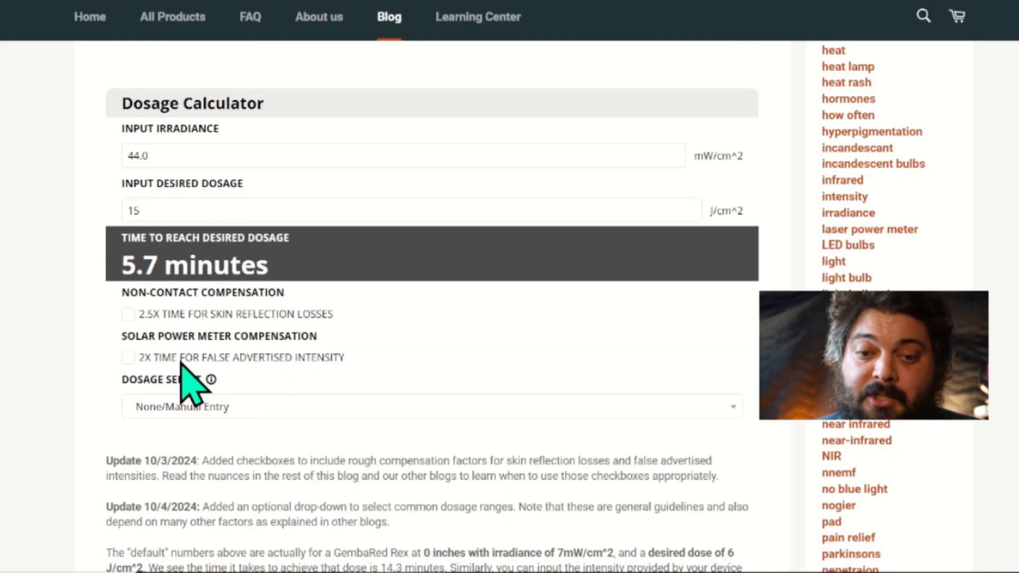
pyautogui.moveTo(397, 395)
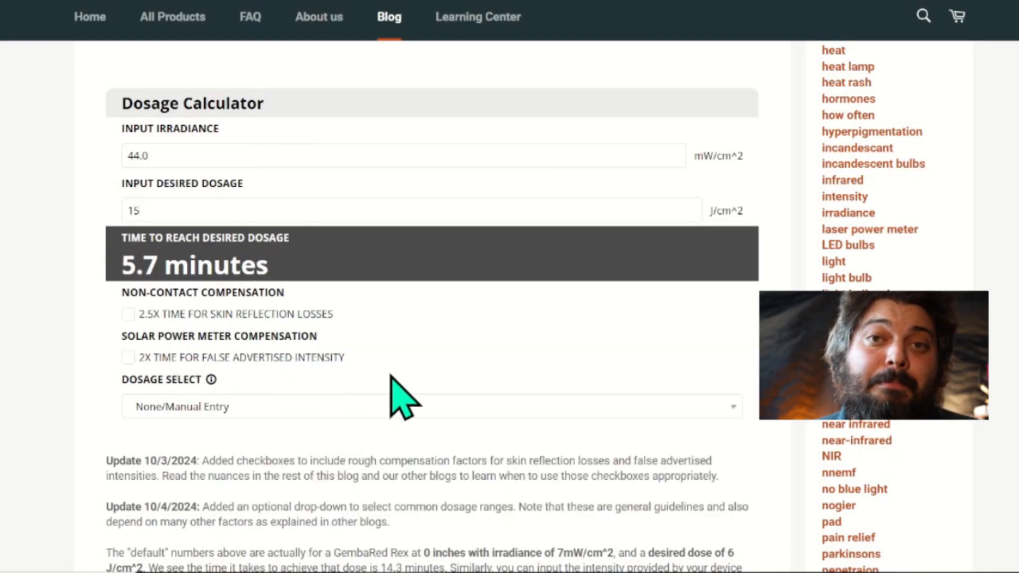
pyautogui.moveTo(442, 395)
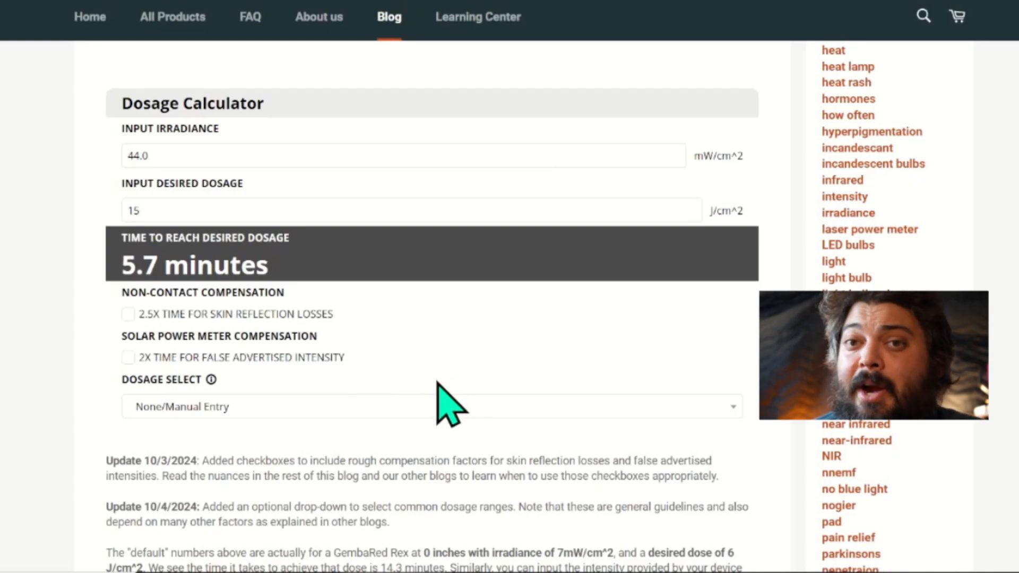
pyautogui.moveTo(462, 404)
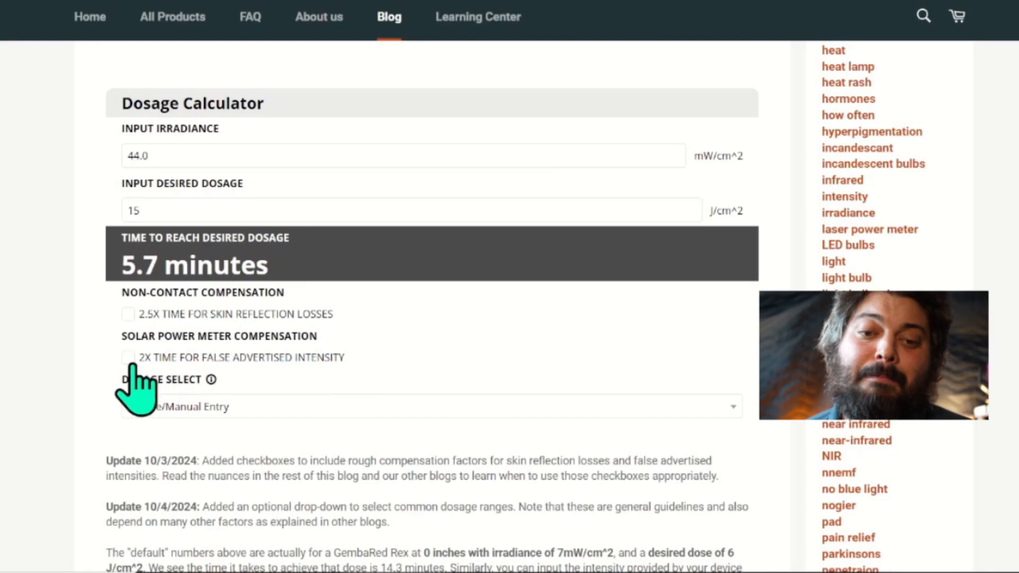
pyautogui.click(128, 358)
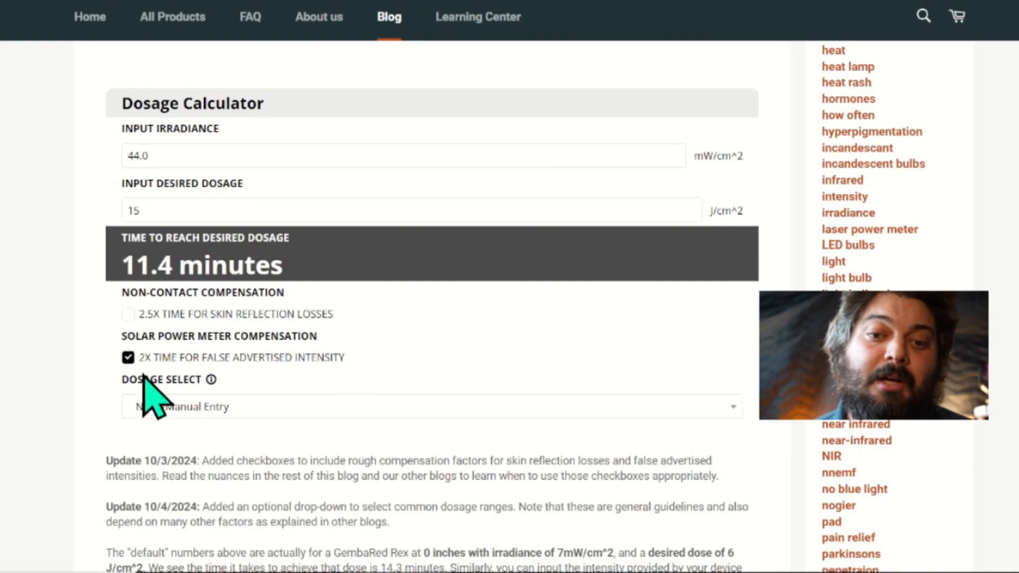
pyautogui.click(128, 314)
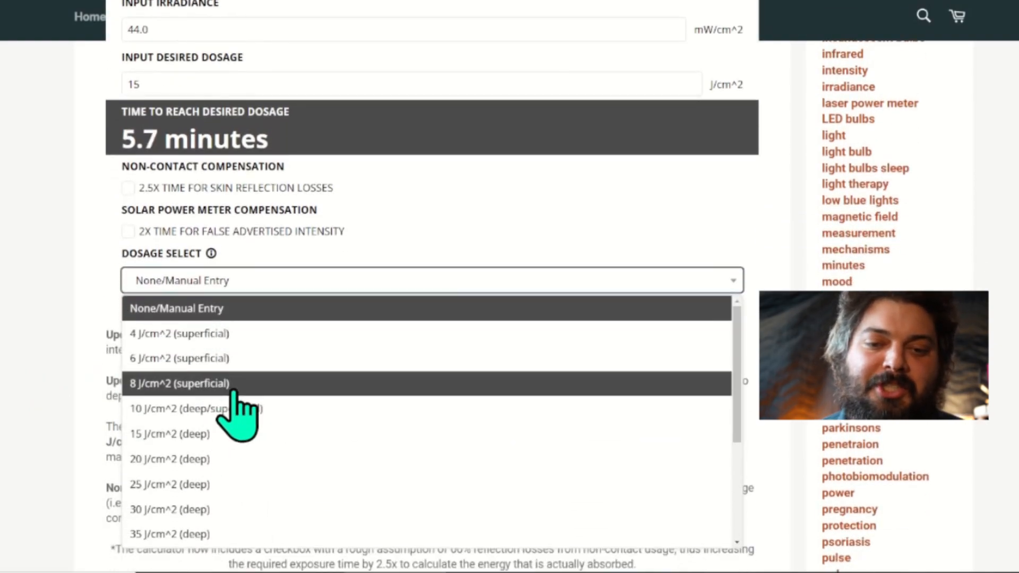
pyautogui.moveTo(229, 343)
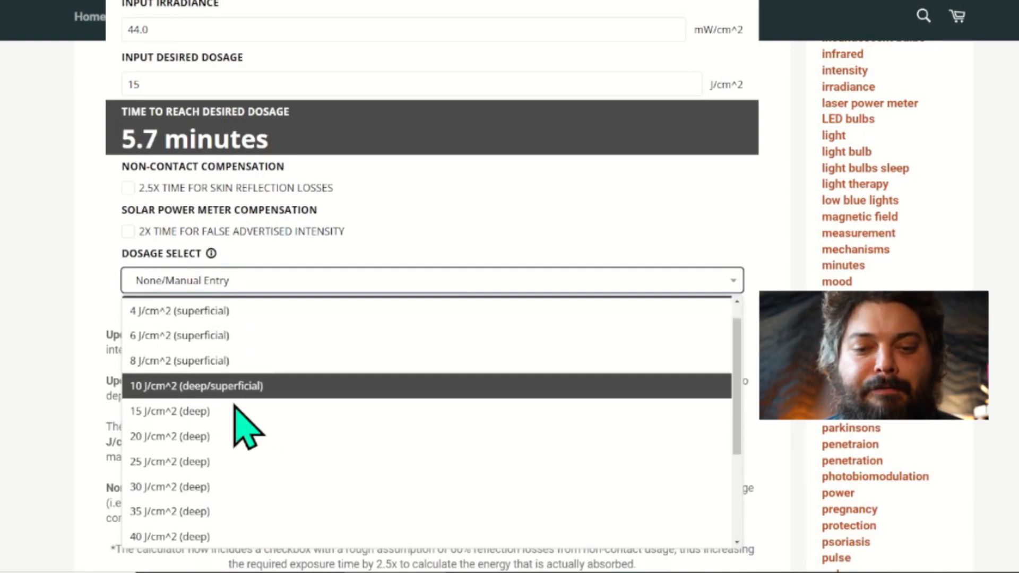
# Scroll the dosage preset list to reveal deep and excessive ranges up to 70 J/cm².
pyautogui.scroll(-3)
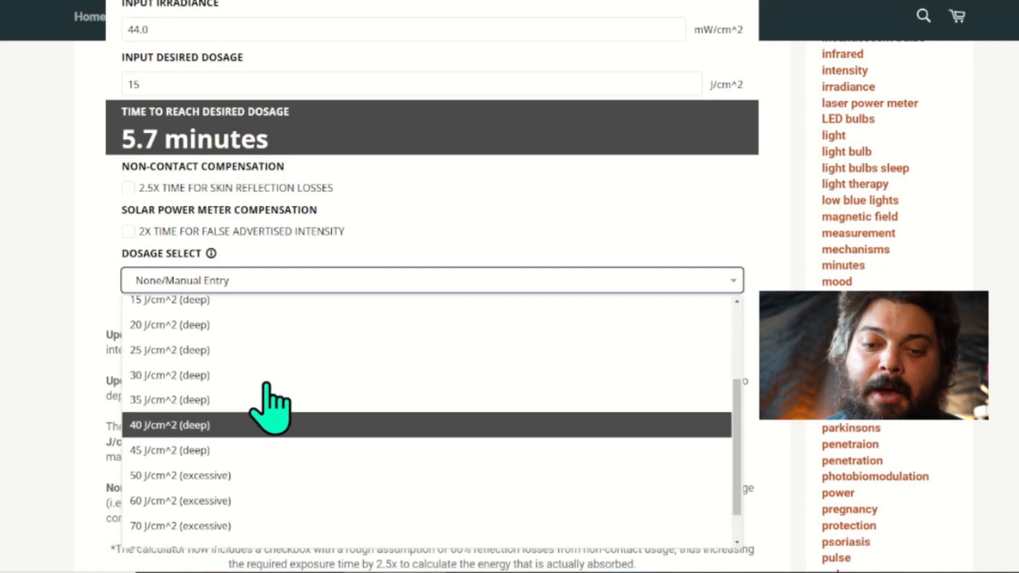
pyautogui.scroll(-3)
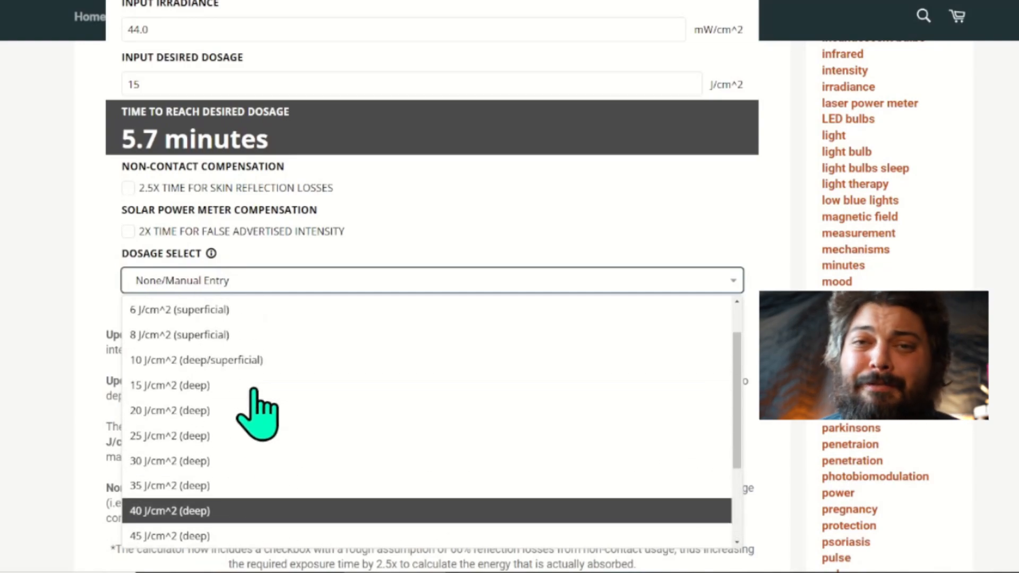
pyautogui.moveTo(260, 400)
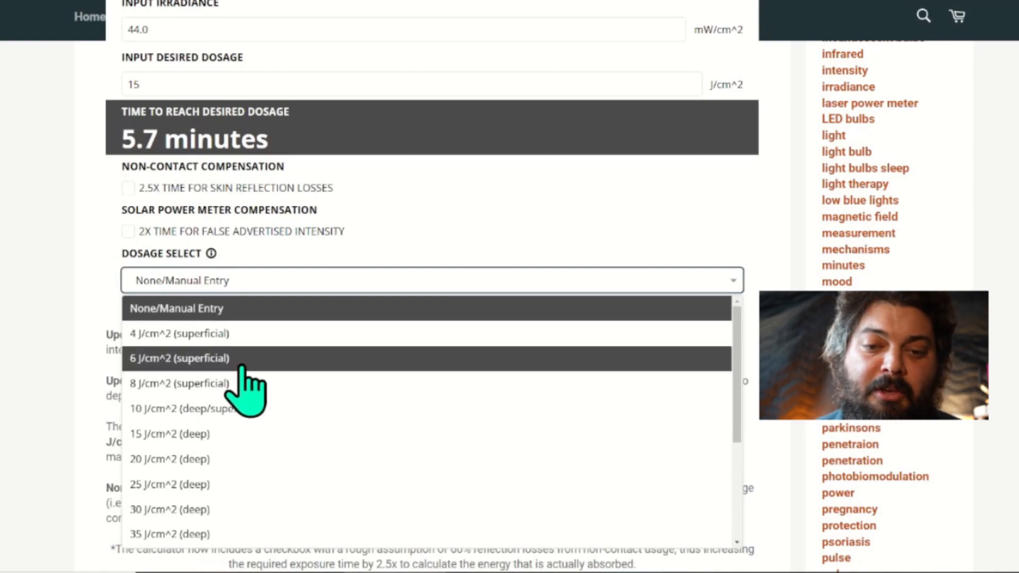
# Pick the 8 J/cm² superficial preset, then reopen the preset list.
pyautogui.click(181, 358)
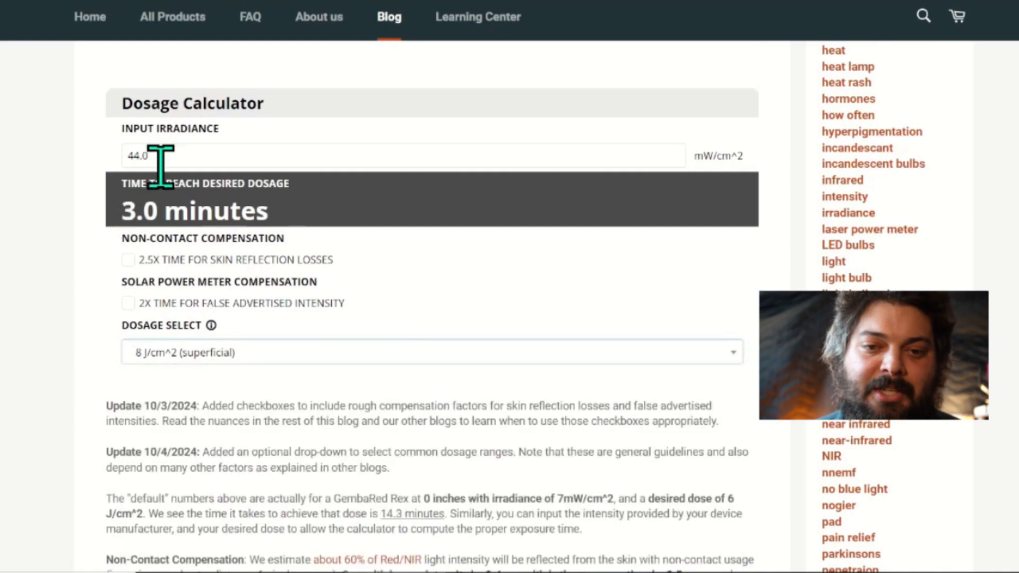
pyautogui.moveTo(142, 201)
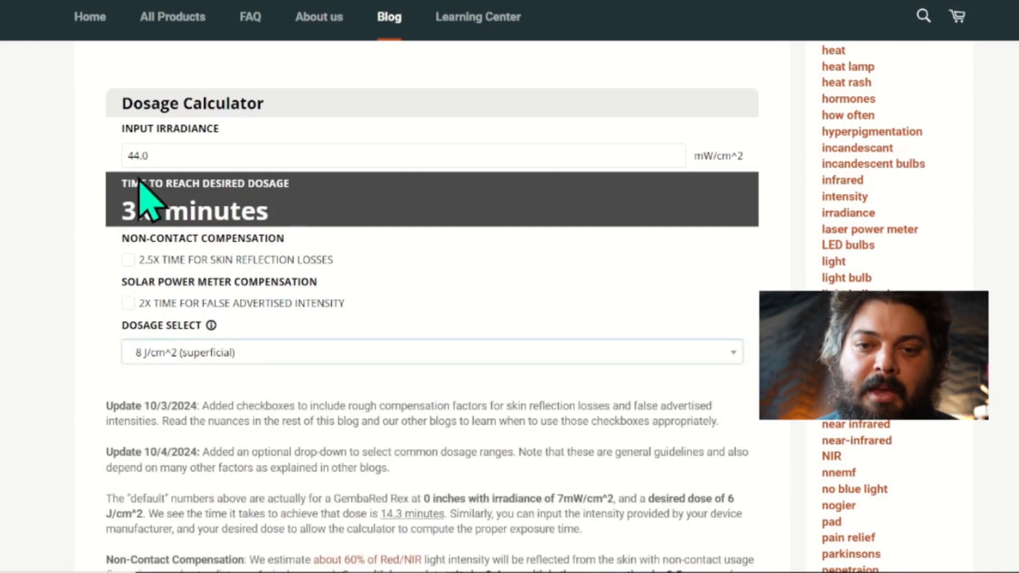
pyautogui.moveTo(272, 209)
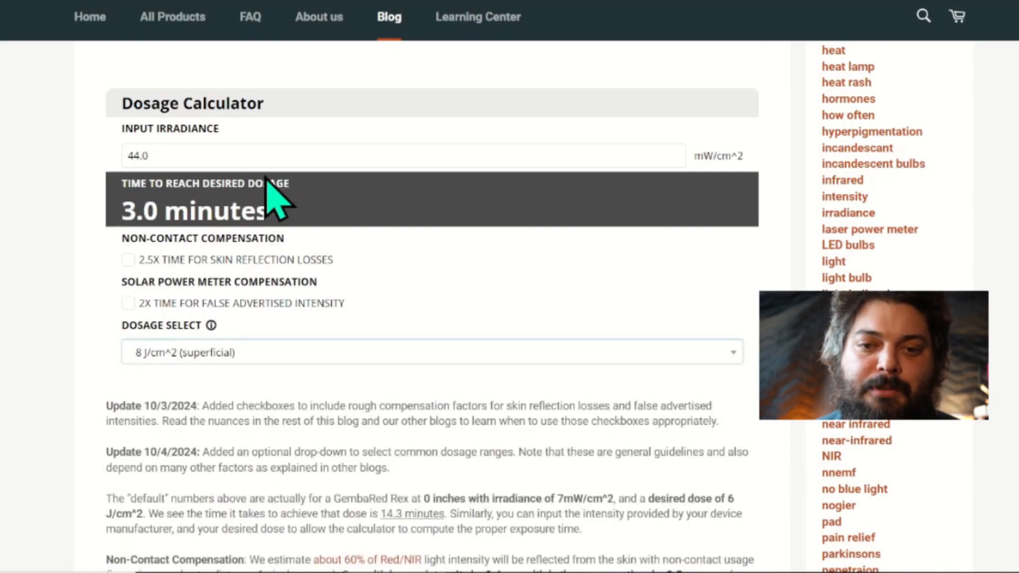
pyautogui.moveTo(170, 242)
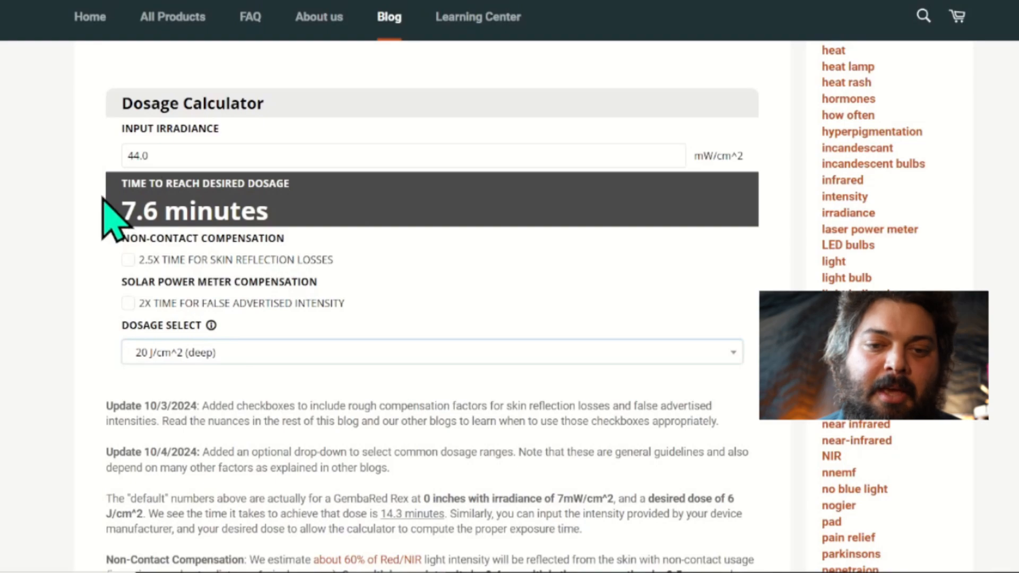
pyautogui.click(430, 352)
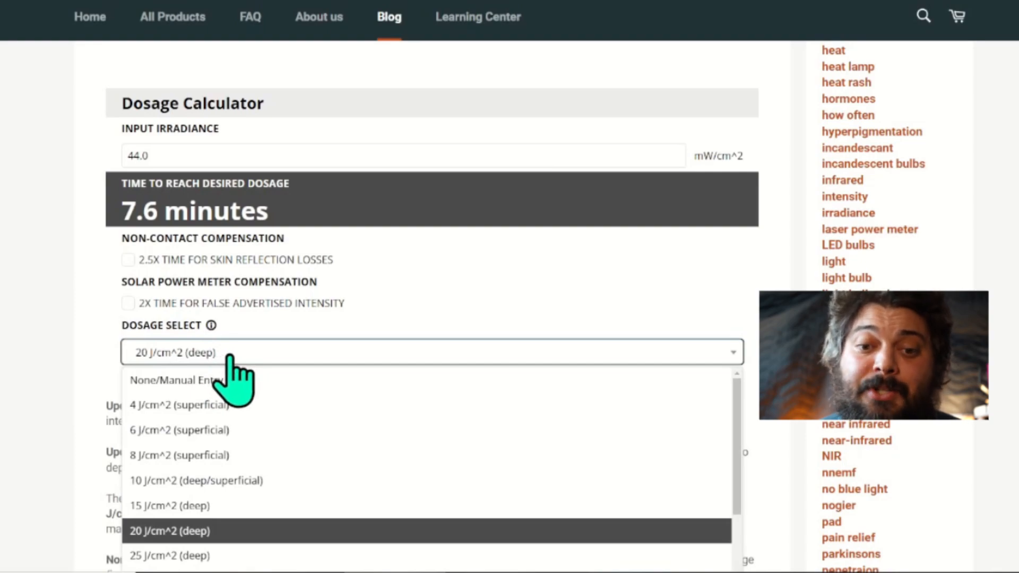
pyautogui.moveTo(275, 418)
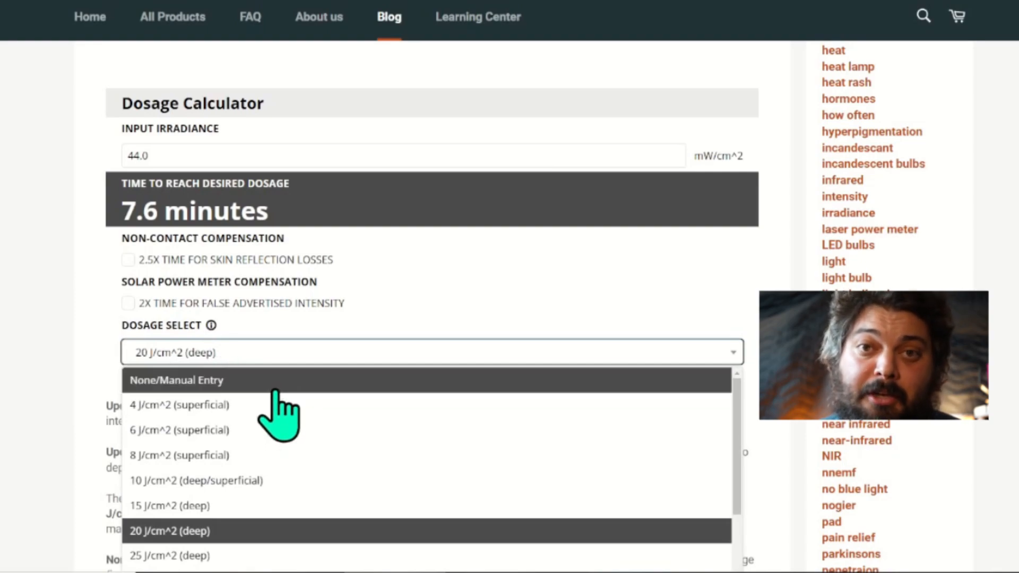
pyautogui.moveTo(164, 413)
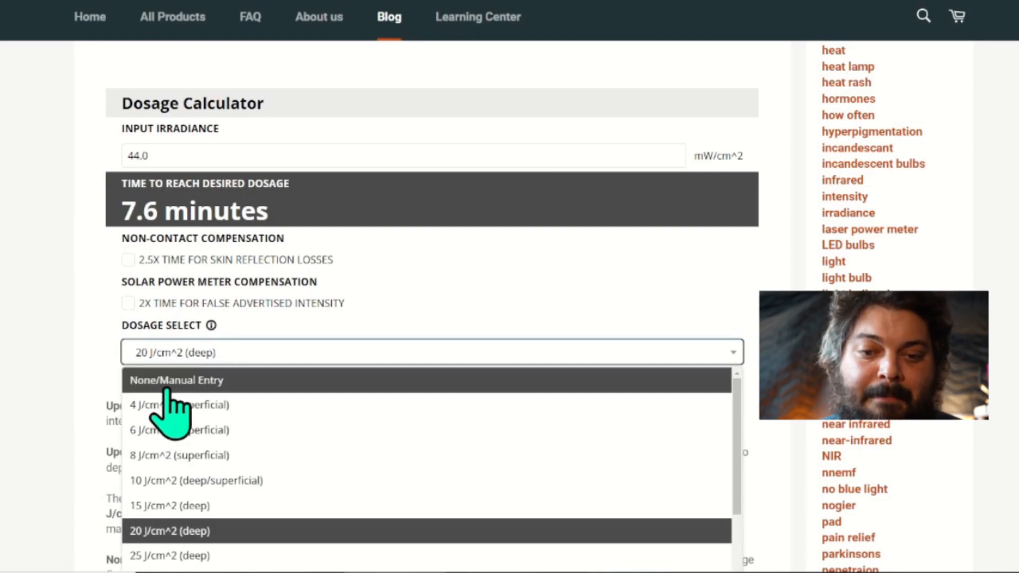
pyautogui.moveTo(202, 415)
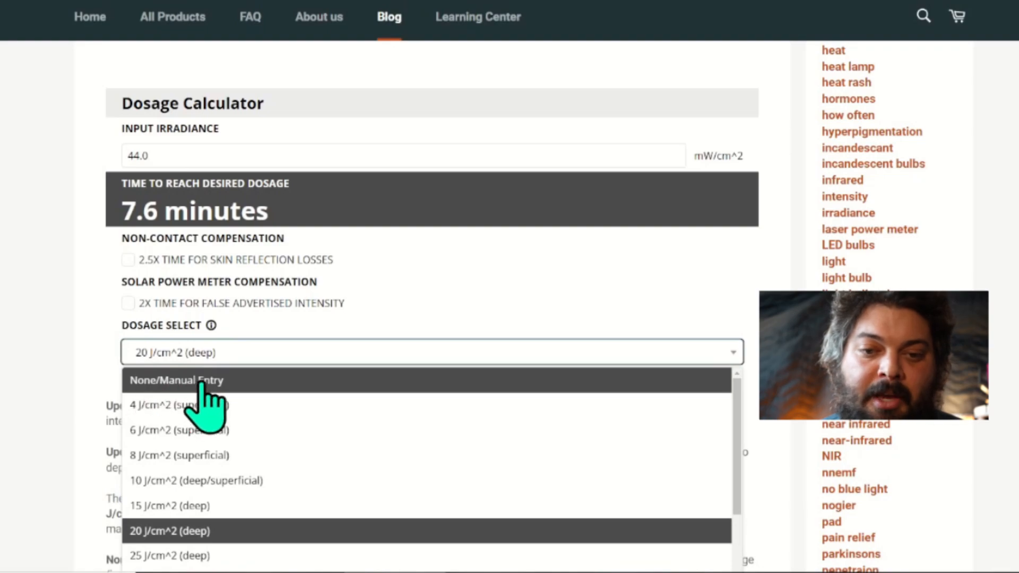
# Select None/Manual Entry and type 20 J/cm² as the desired dosage.
pyautogui.click(175, 380)
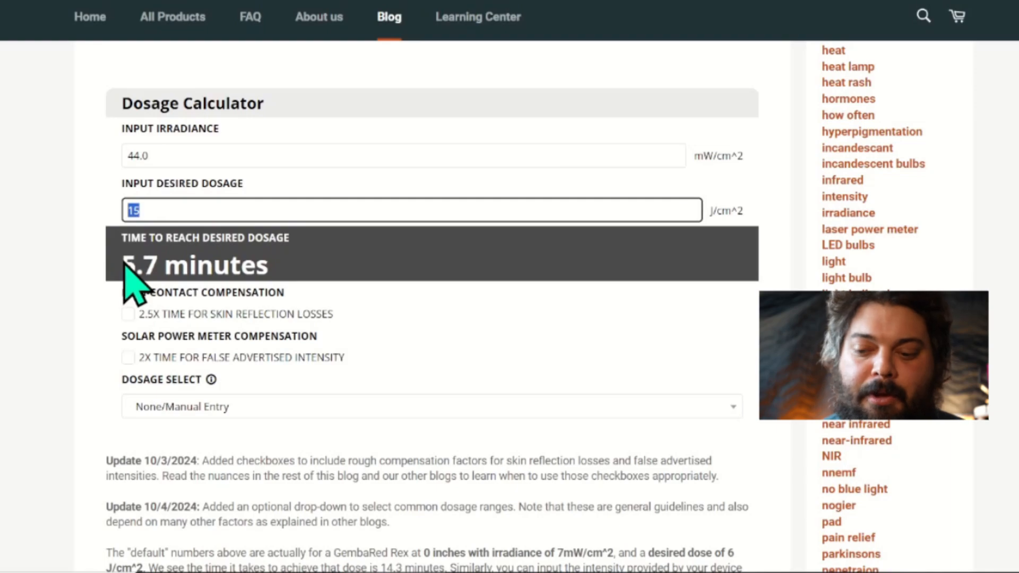
pyautogui.write('20')
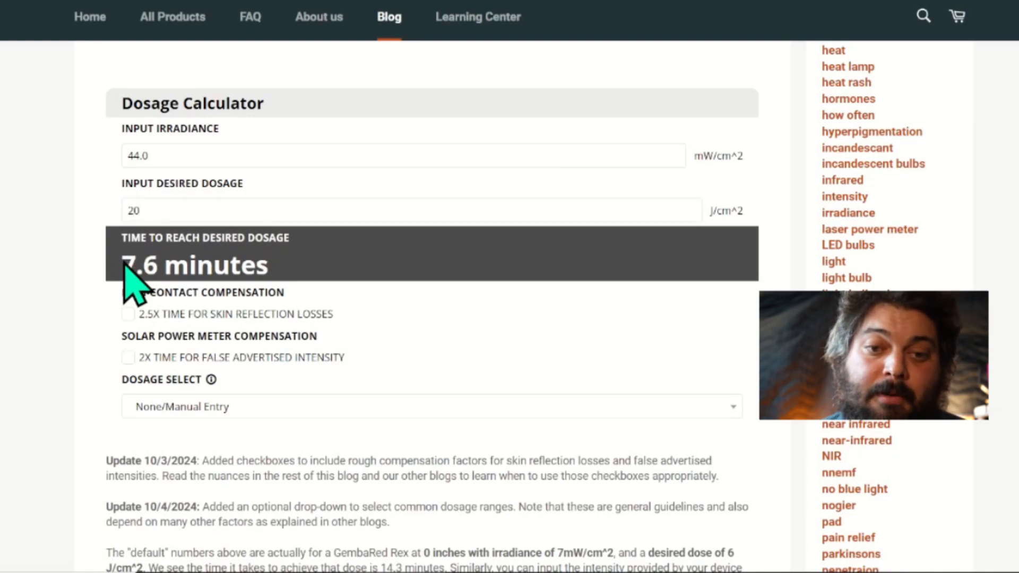
pyautogui.click(128, 315)
pyautogui.write('10')
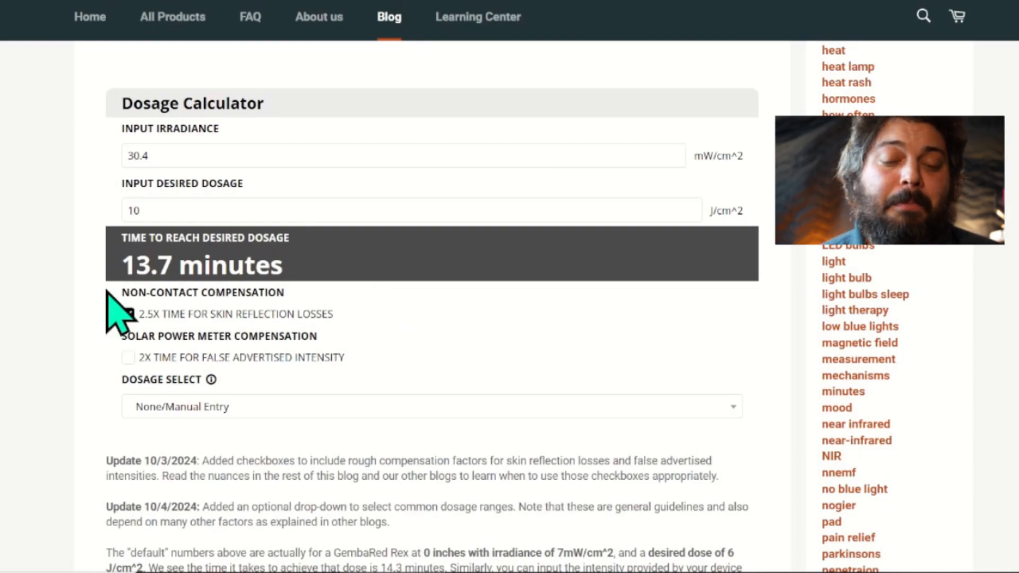
# Re-tick 2.5X skin reflection, tick 2X solar meter for 27.4 minutes, then scroll to the article top.
pyautogui.click(127, 313)
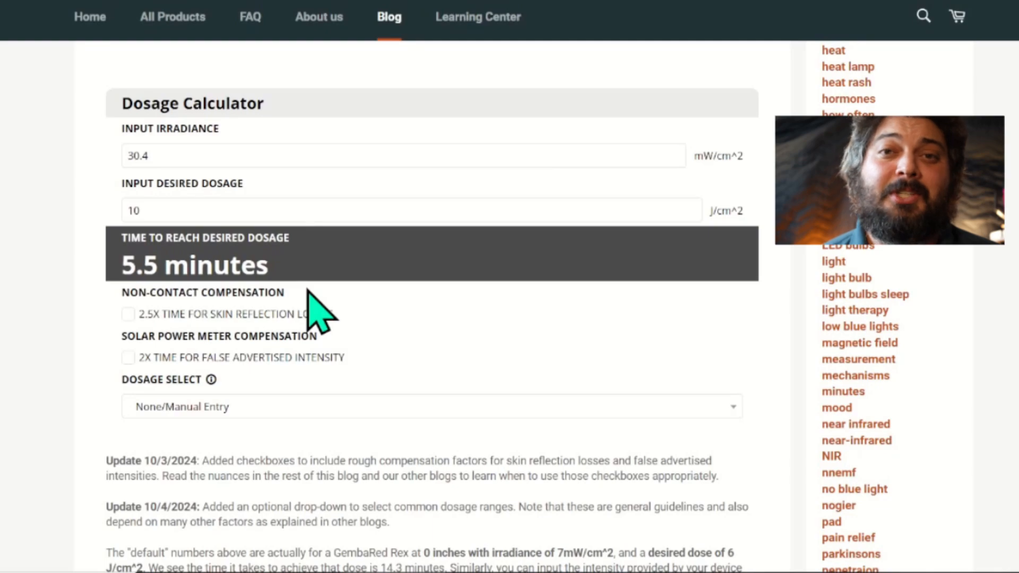
pyautogui.click(128, 313)
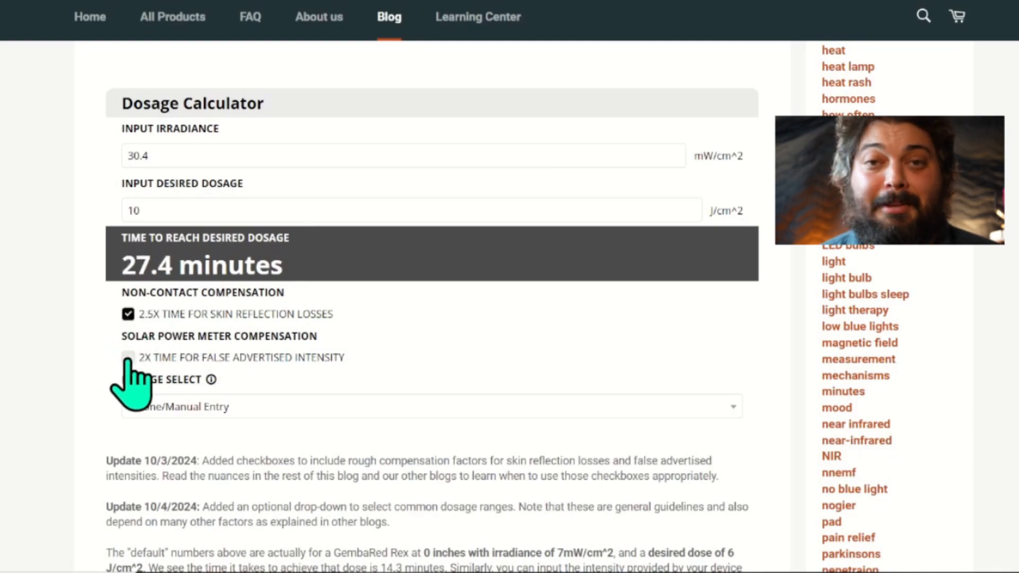
pyautogui.click(128, 357)
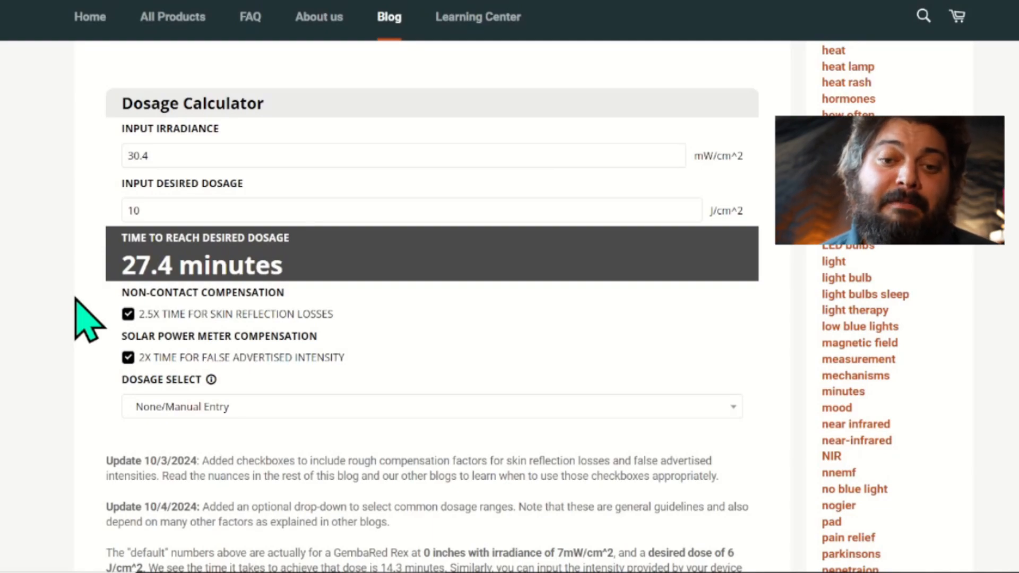
pyautogui.scroll(3)
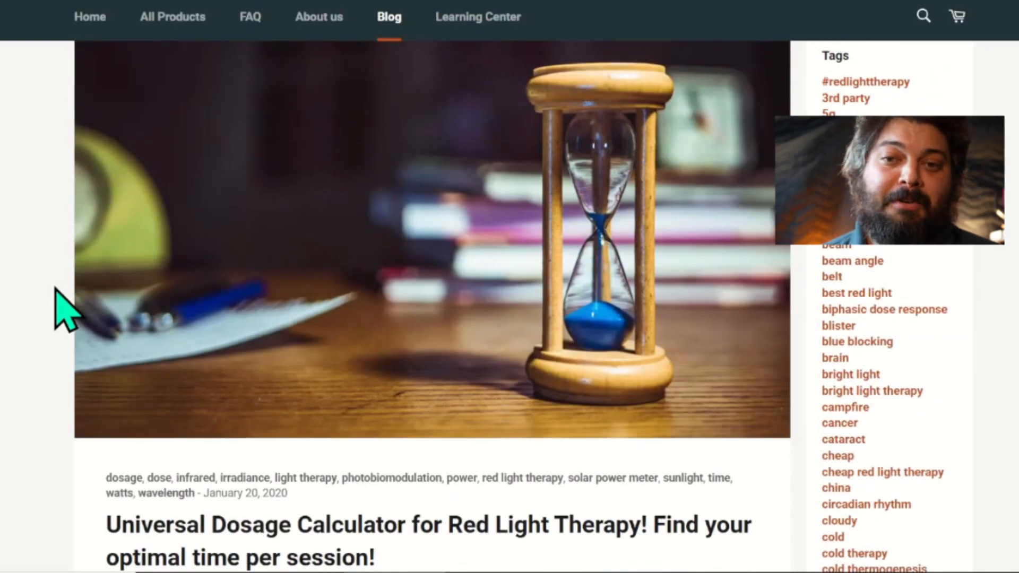